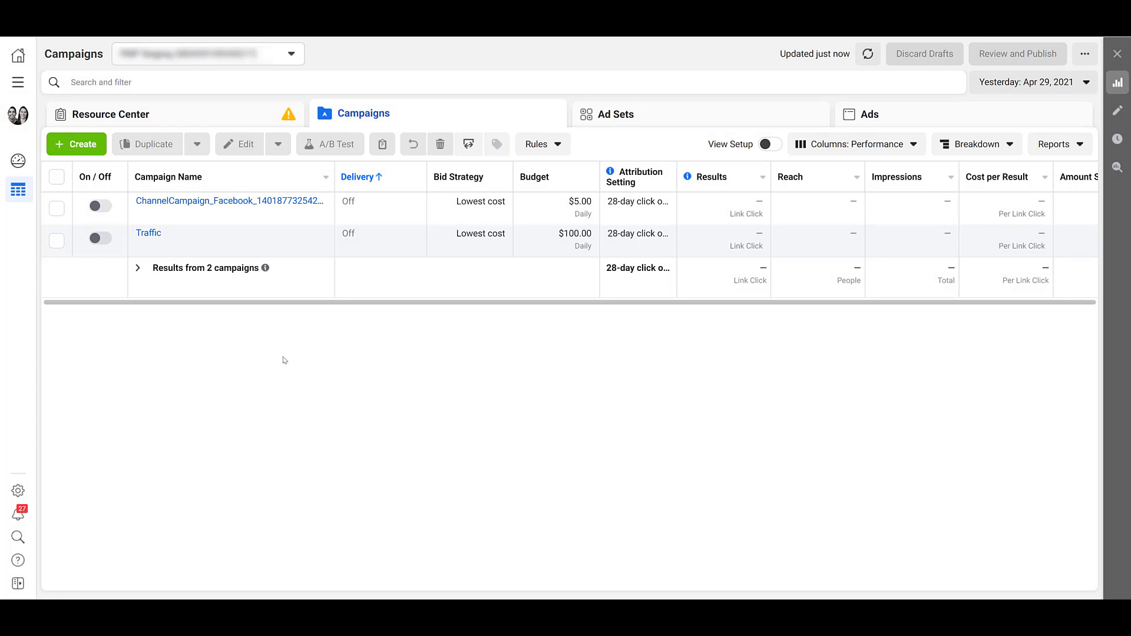
Create a new campaign with the Lead generation objective and continue to the draft.
{"action": "left_click", "coordinate": [76, 144]}
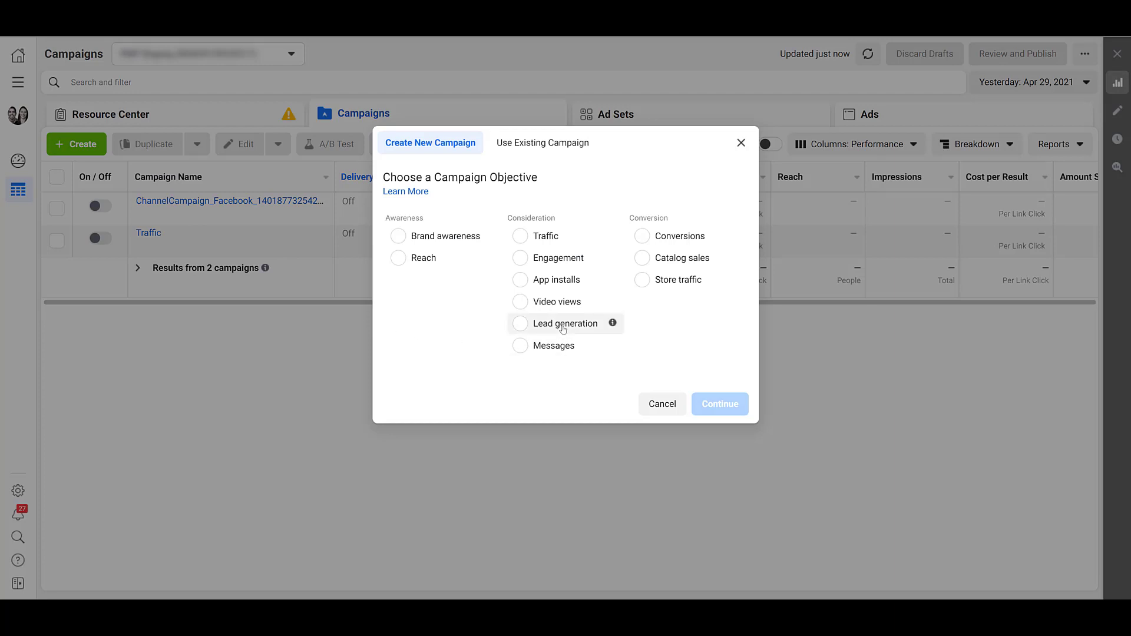
{"action": "left_click", "coordinate": [519, 323]}
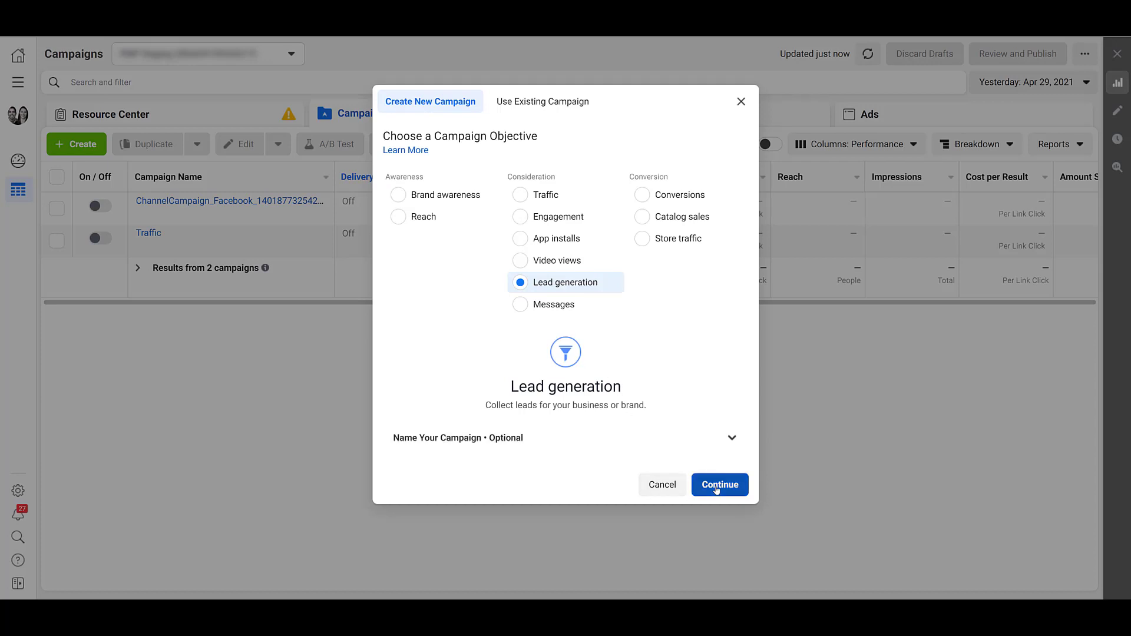
{"action": "left_click", "coordinate": [717, 484]}
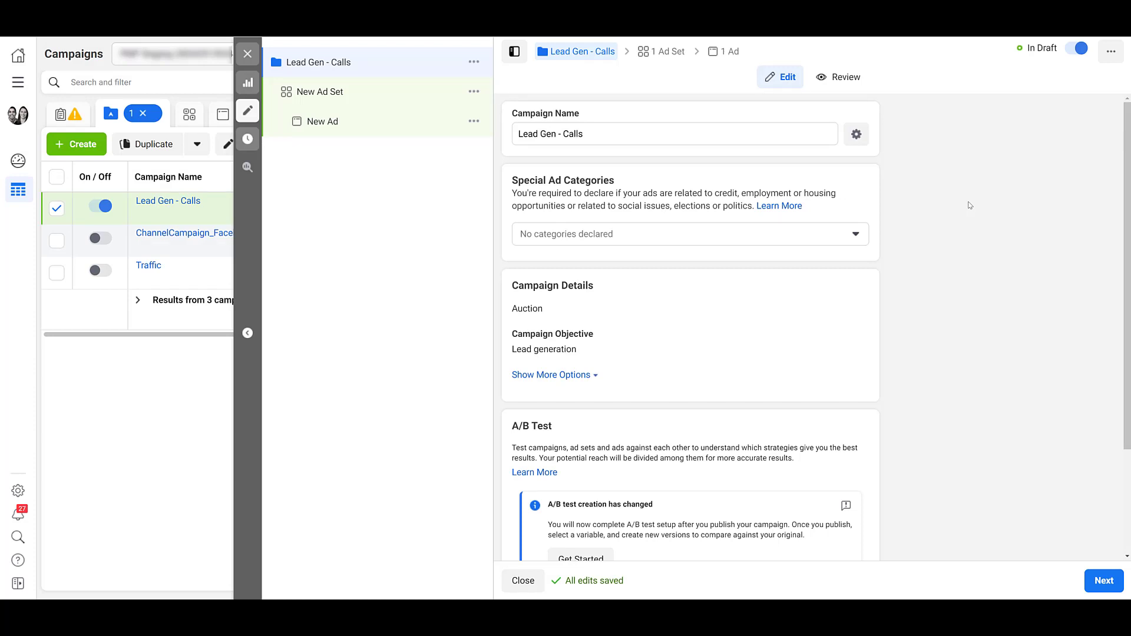
Scroll the Lead Gen - Calls campaign settings down to Campaign Budget Optimization.
{"action": "scroll", "scroll_direction": "down", "scroll_amount": 3}
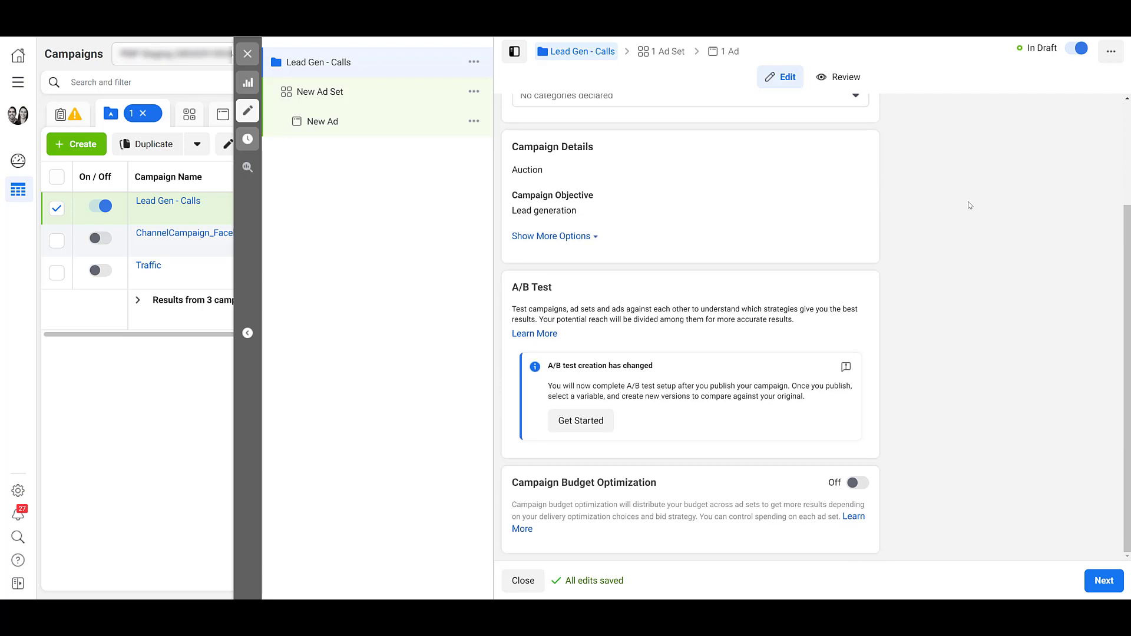
{"action": "mouse_move", "coordinate": [914, 486]}
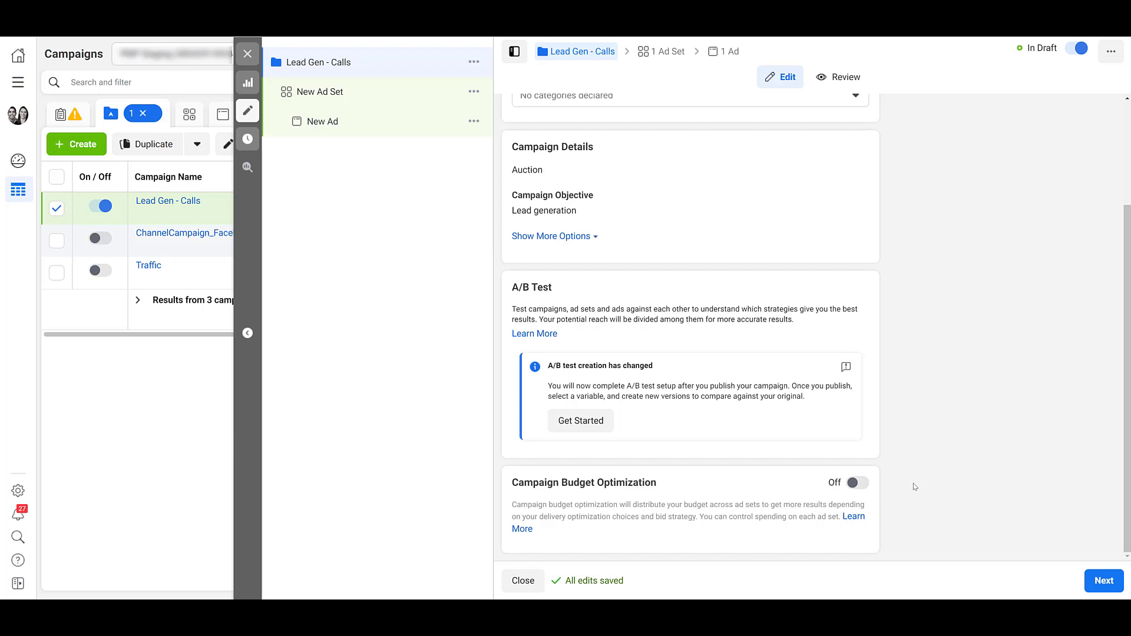
{"action": "mouse_move", "coordinate": [890, 475]}
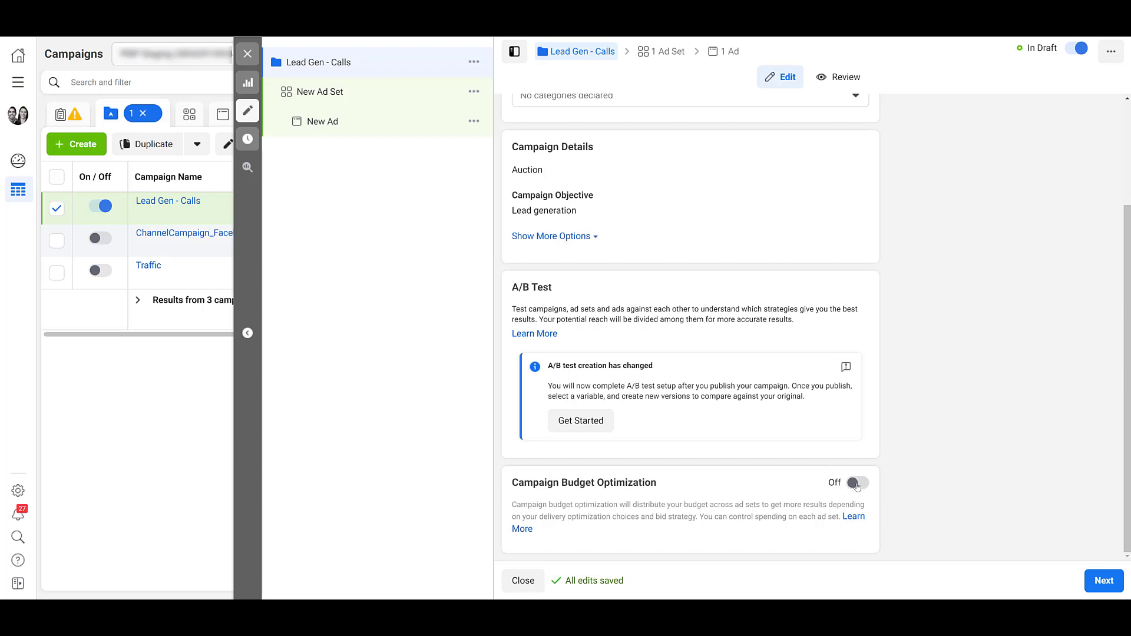
Enable campaign budget optimization using a lifetime budget type.
{"action": "left_click", "coordinate": [856, 483]}
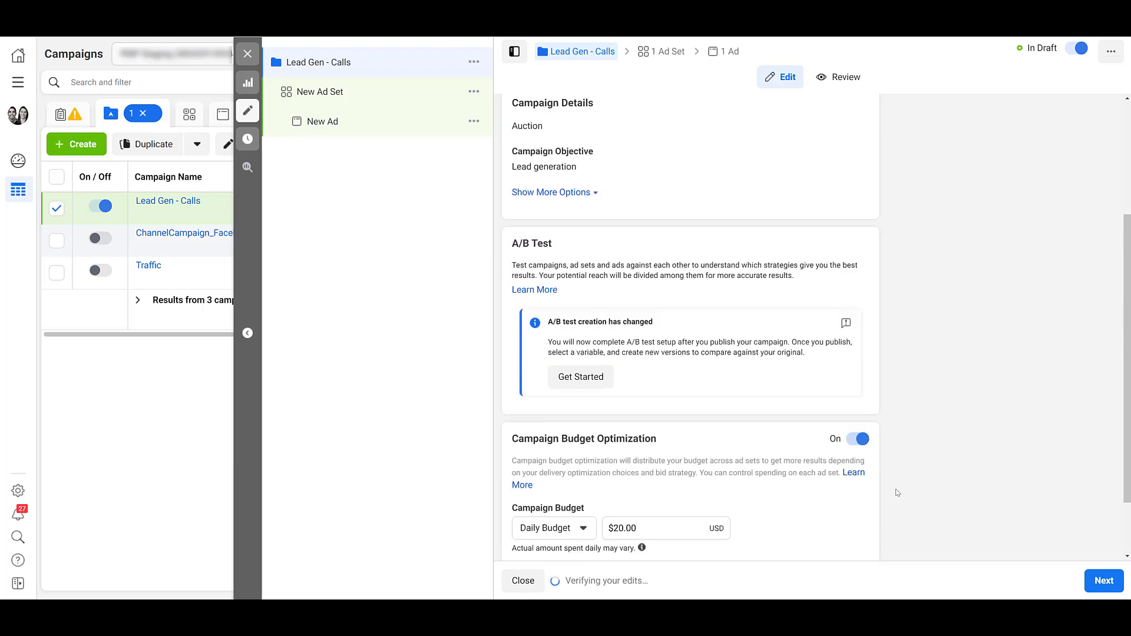
{"action": "scroll", "scroll_direction": "down", "scroll_amount": 3}
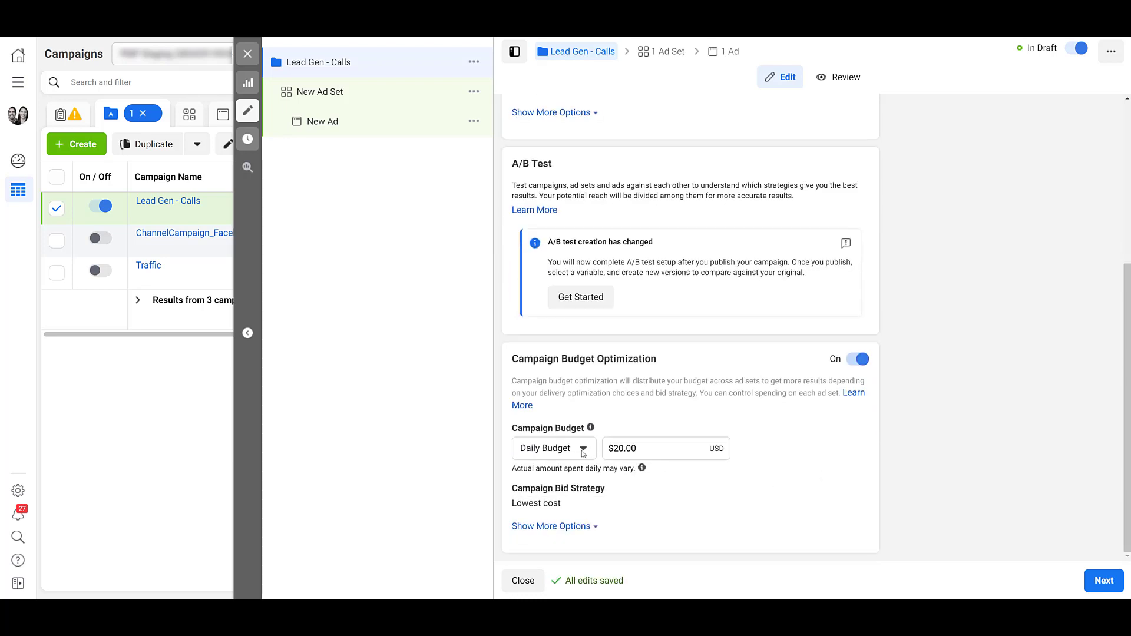
{"action": "left_click", "coordinate": [552, 448]}
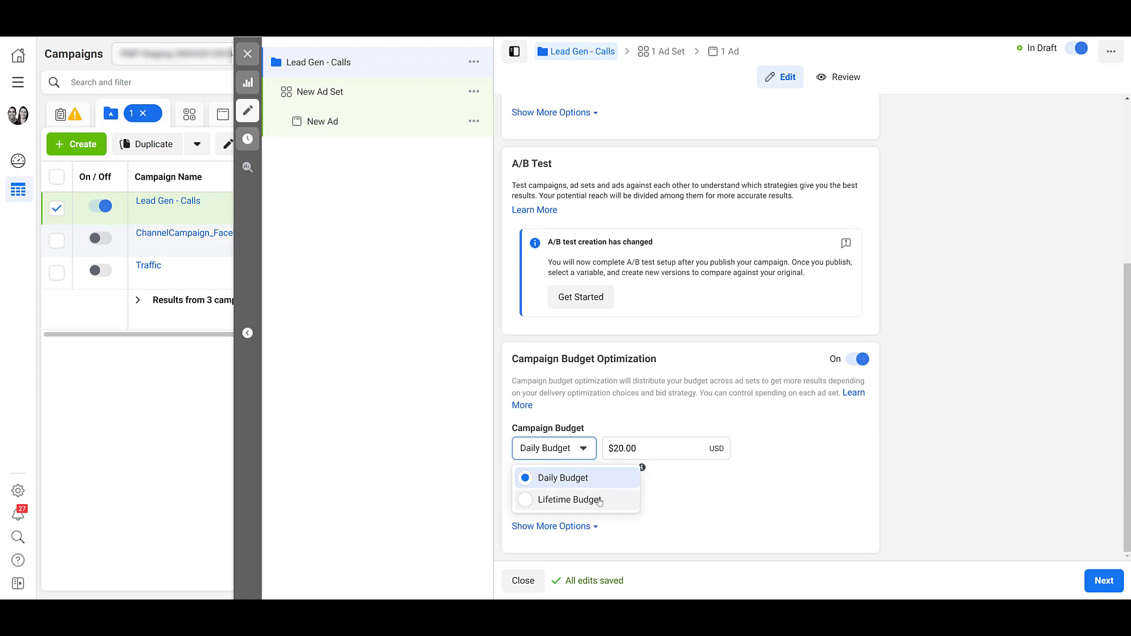
{"action": "left_click", "coordinate": [564, 499]}
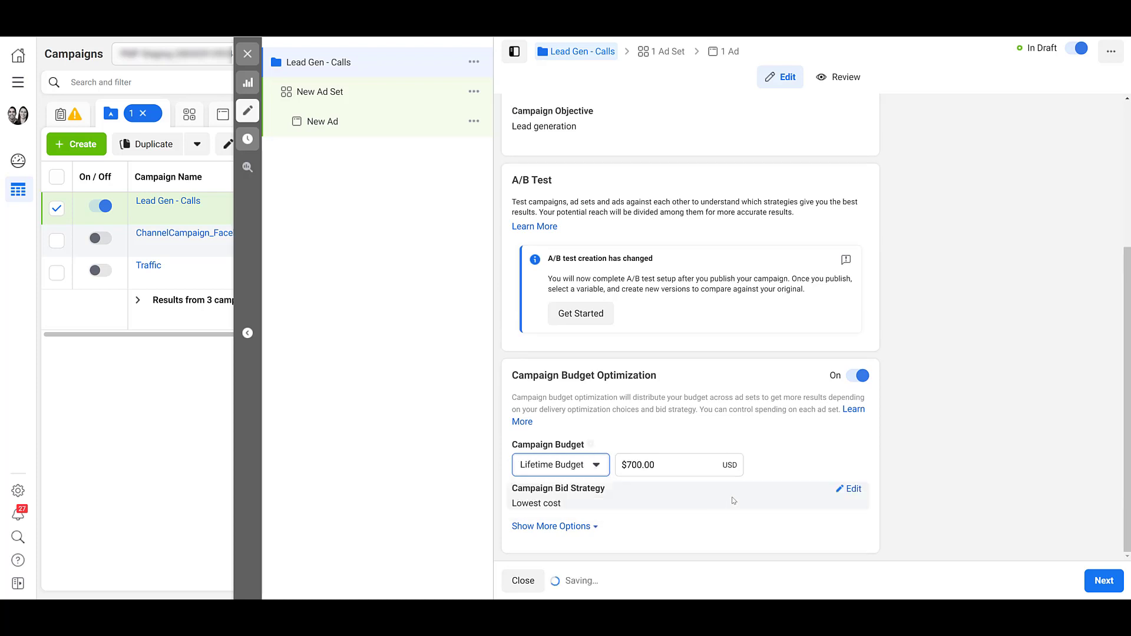
{"action": "mouse_move", "coordinate": [935, 515]}
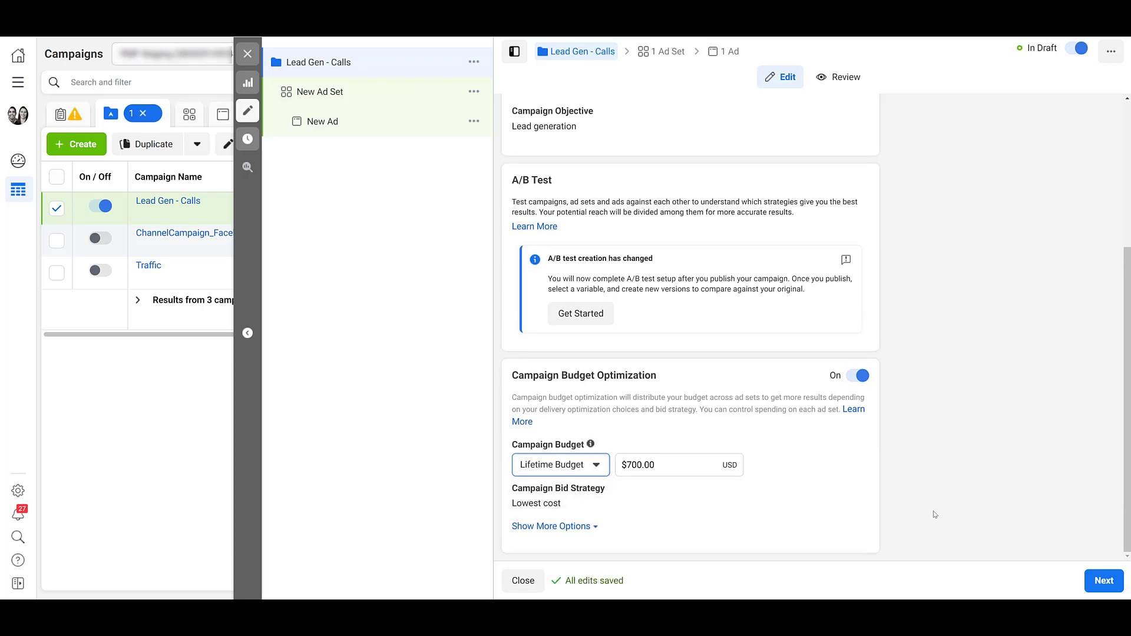
Under more options, edit Ad Scheduling so ads run on a schedule.
{"action": "left_click", "coordinate": [552, 526]}
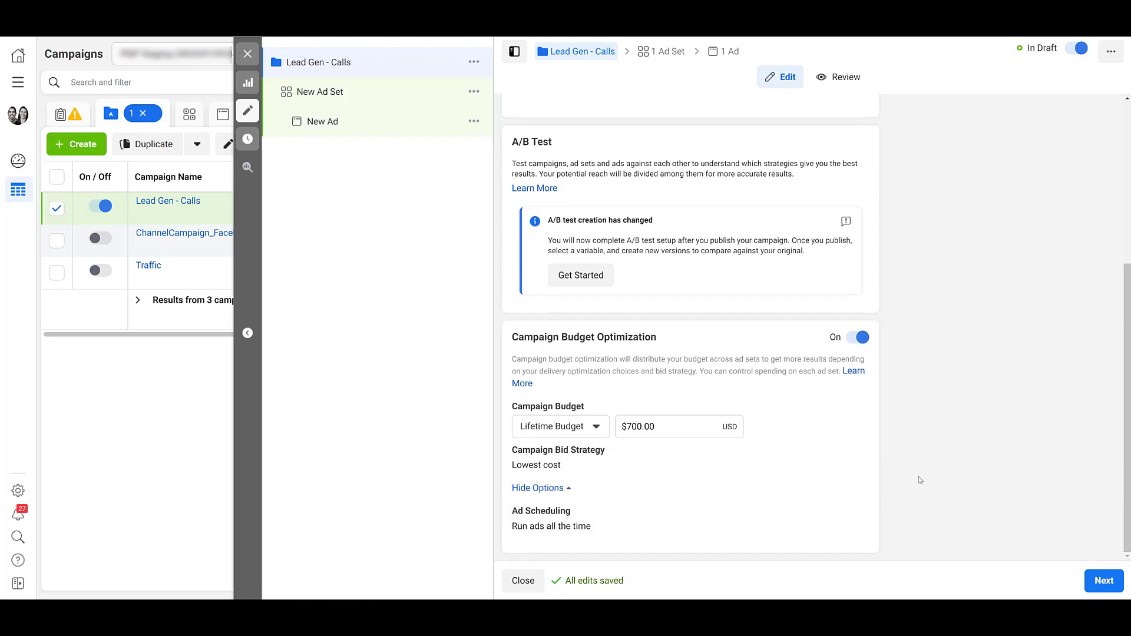
{"action": "mouse_move", "coordinate": [850, 525]}
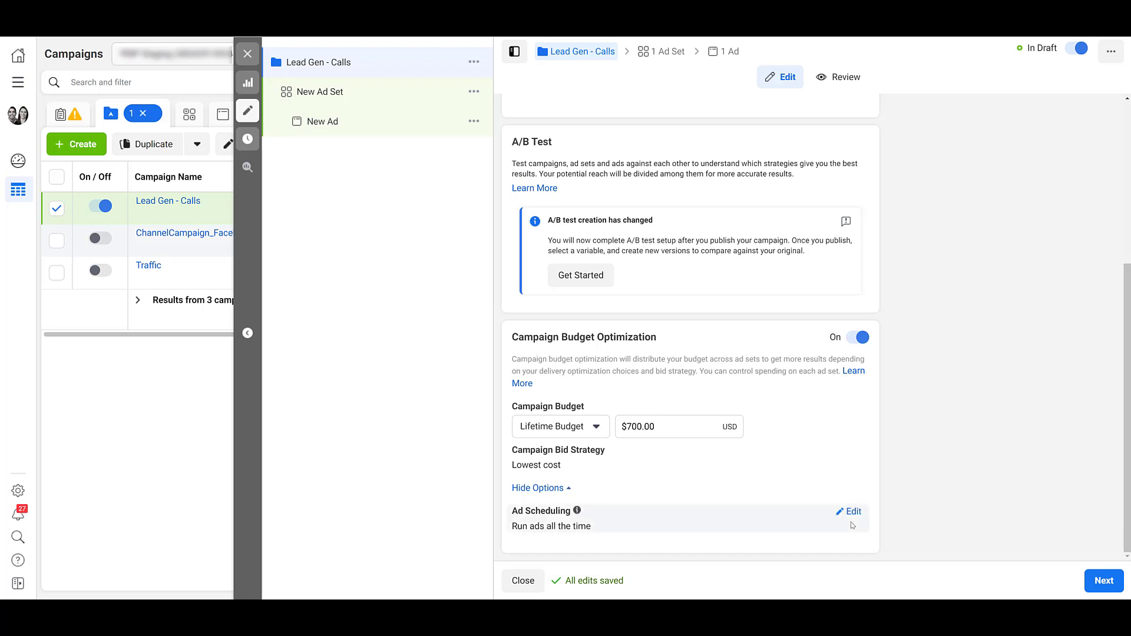
{"action": "left_click", "coordinate": [849, 511]}
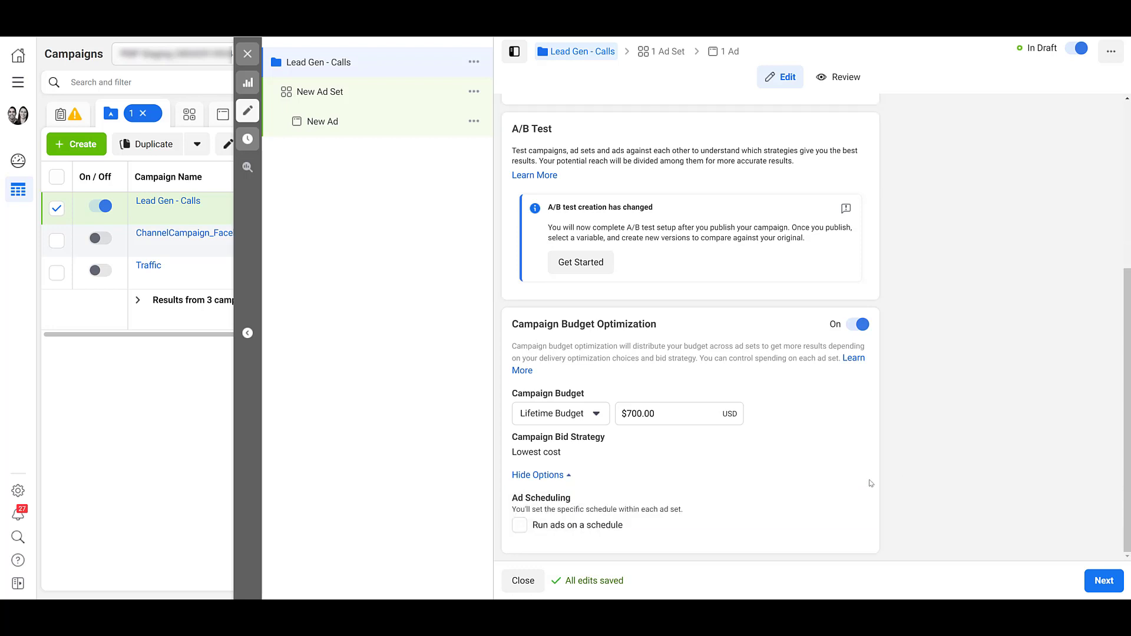
{"action": "left_click", "coordinate": [519, 524]}
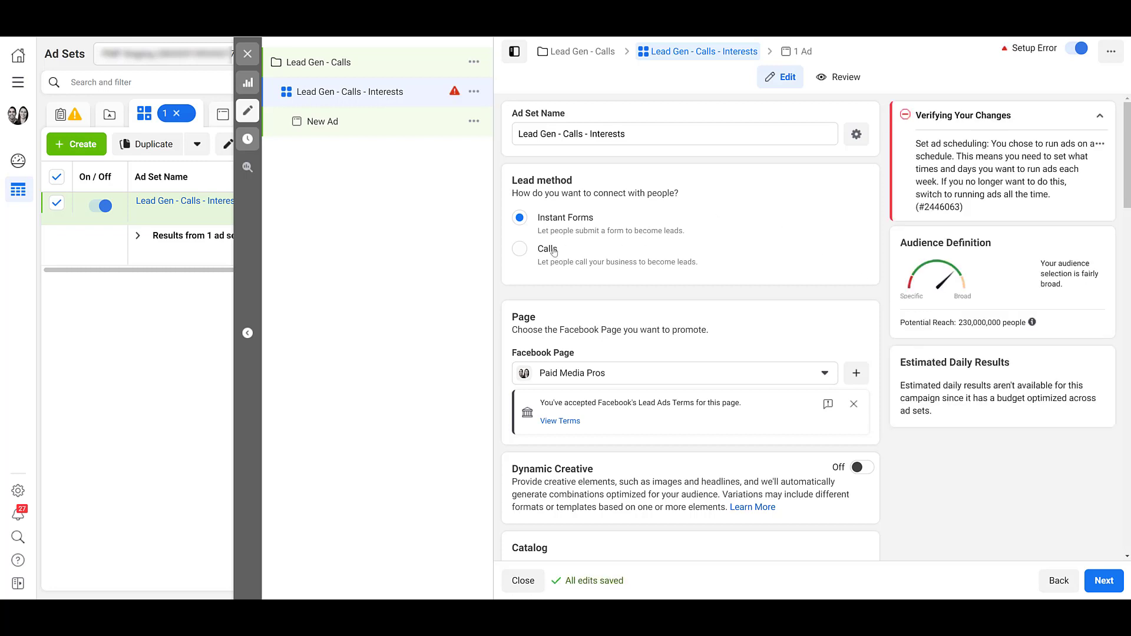
Choose Calls as the ad set's lead method.
{"action": "left_click", "coordinate": [518, 249]}
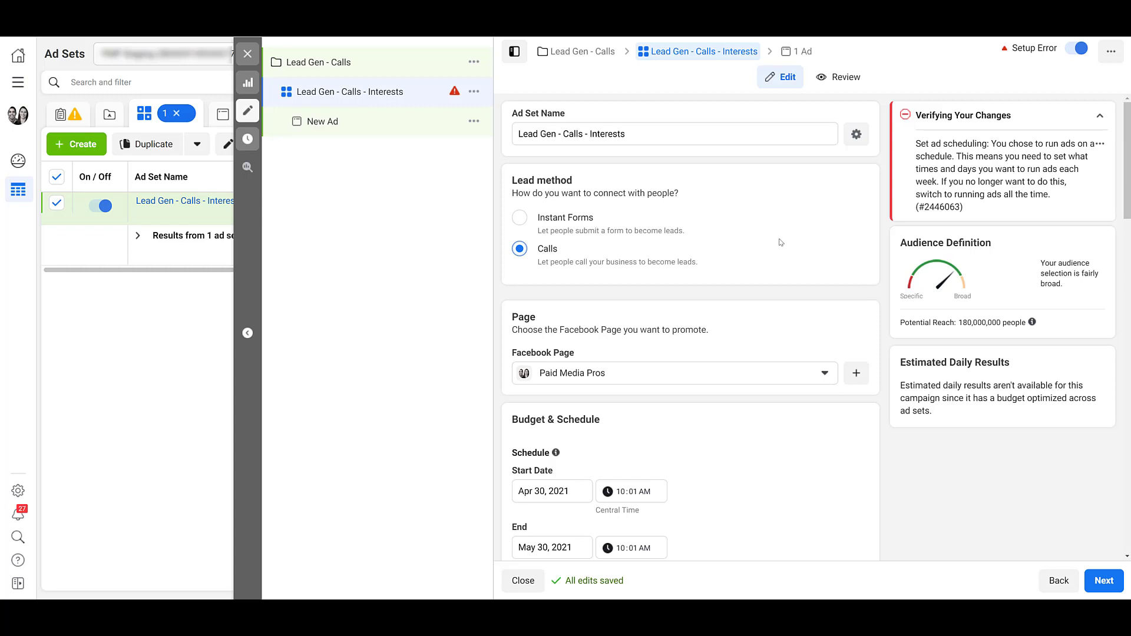
{"action": "scroll", "scroll_direction": "down", "scroll_amount": 3}
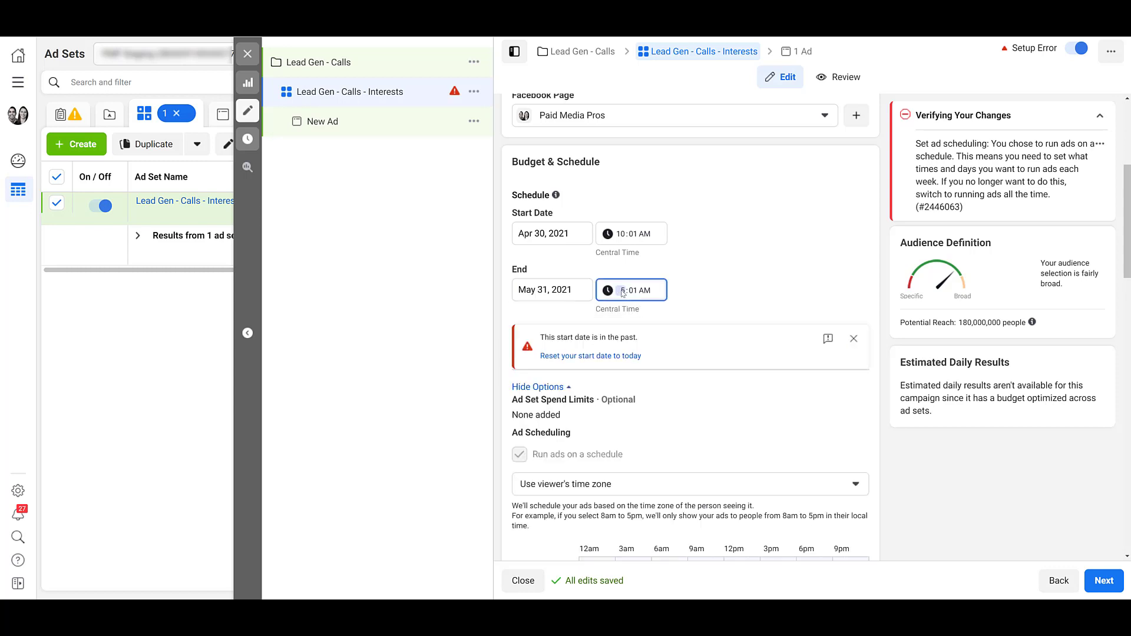
Set the ad set's end to May 31, 2021 at 5:00 PM.
{"action": "left_click", "coordinate": [638, 290]}
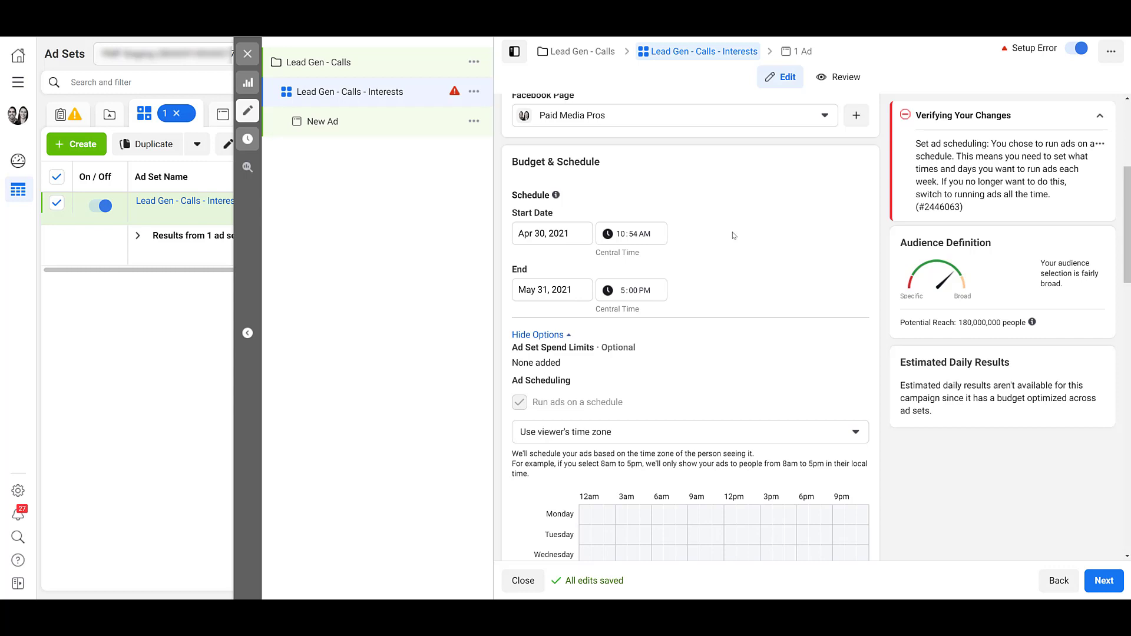
{"action": "mouse_move", "coordinate": [750, 281]}
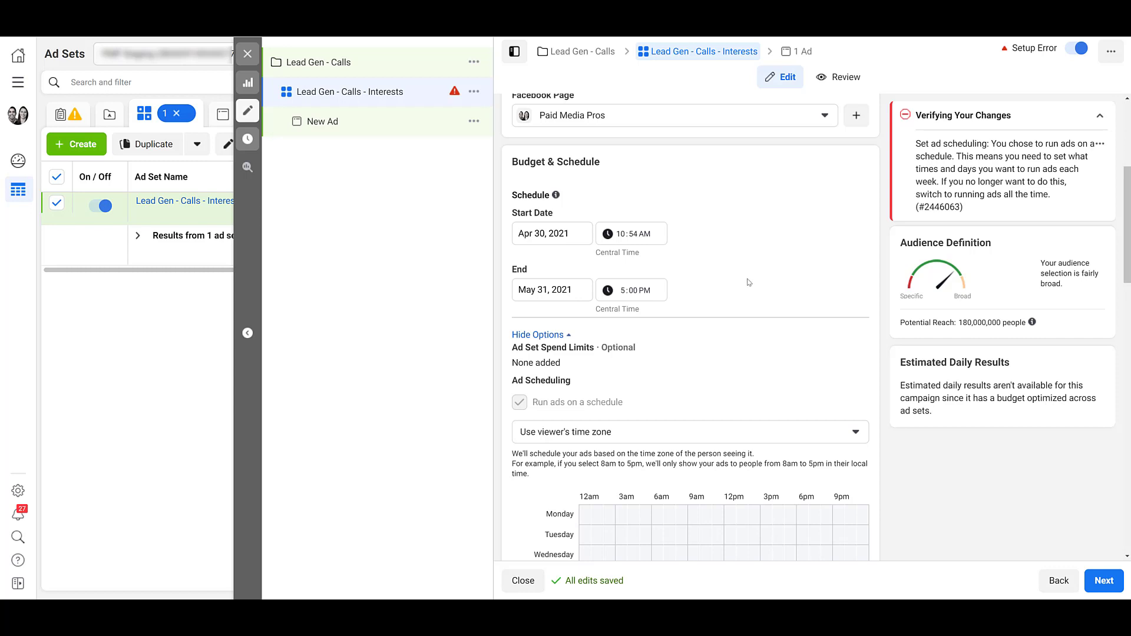
Switch Ad Scheduling to the ad account's Central Time zone.
{"action": "scroll", "scroll_direction": "down", "scroll_amount": 3}
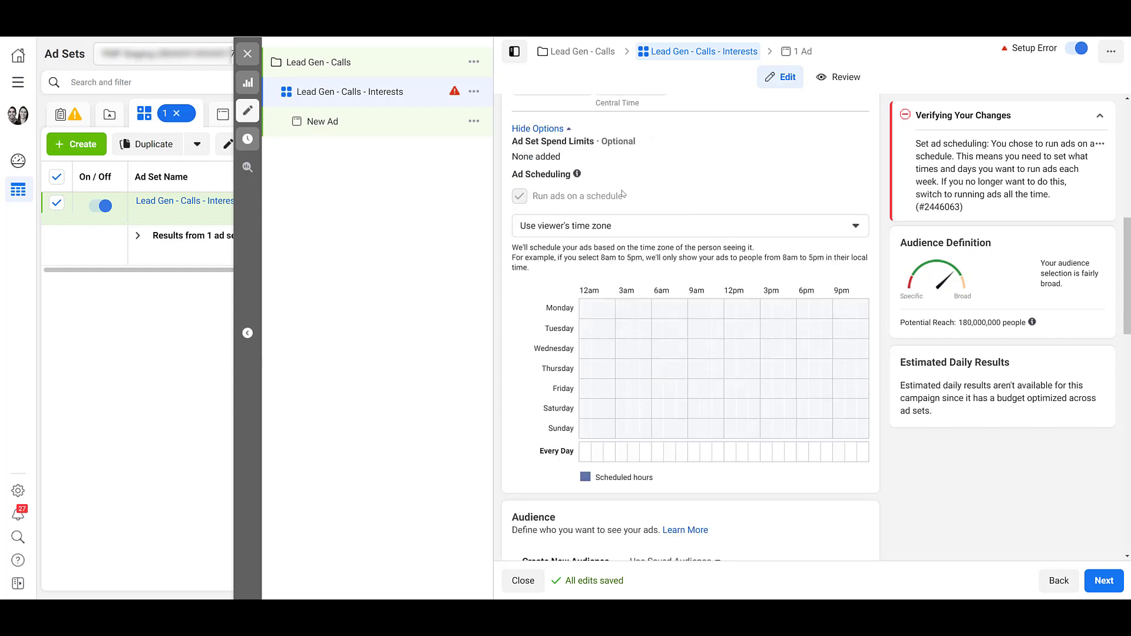
{"action": "double_click", "coordinate": [578, 196]}
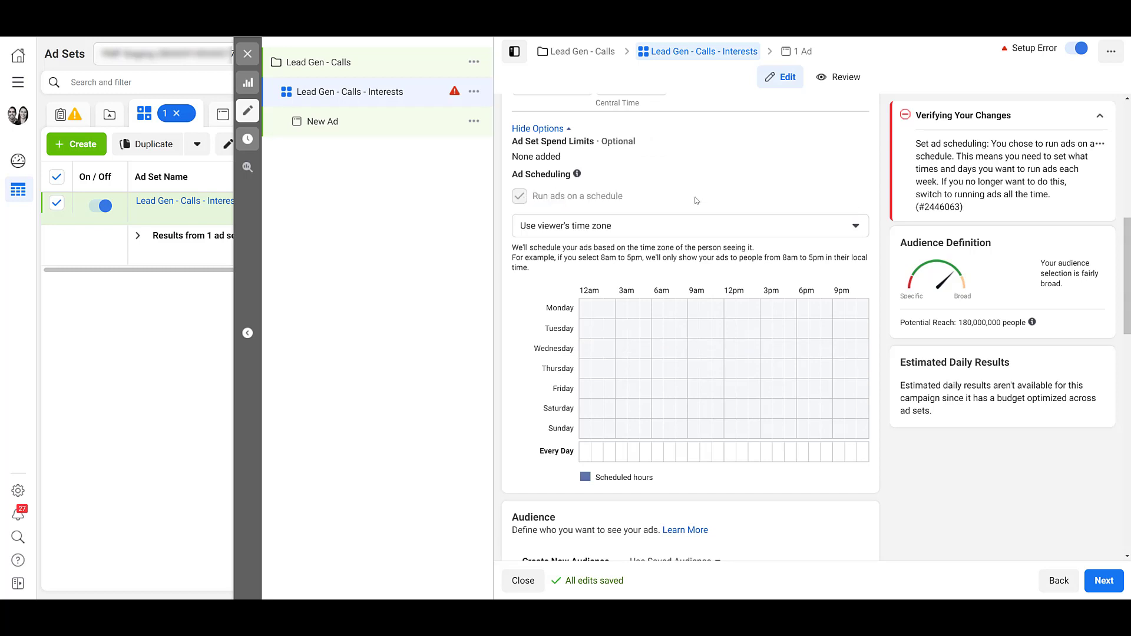
{"action": "left_click", "coordinate": [689, 226]}
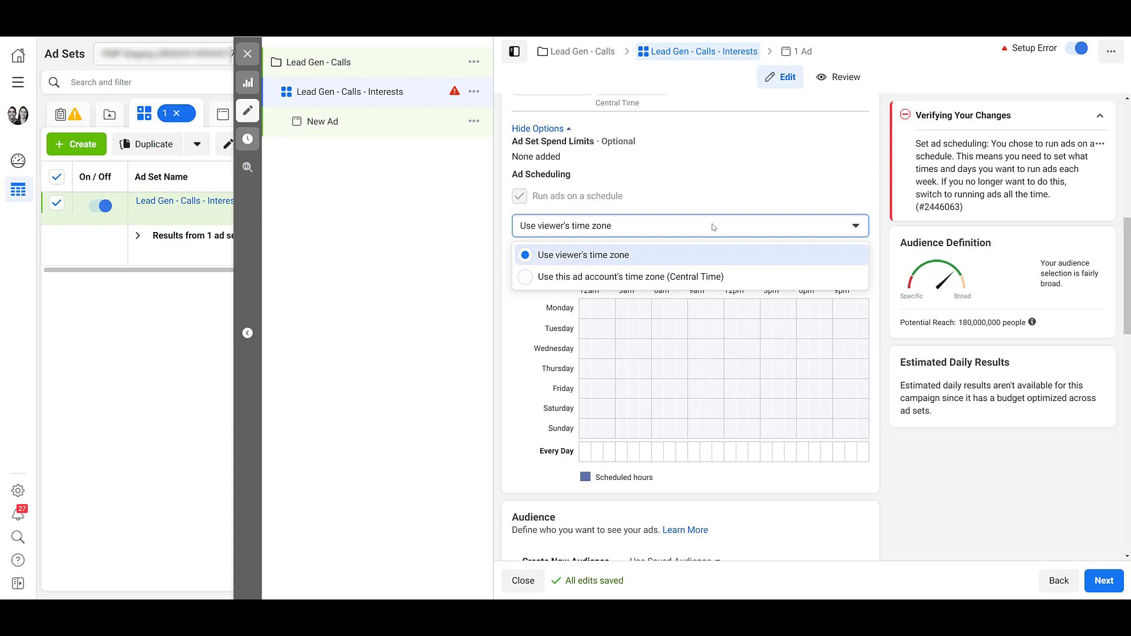
{"action": "mouse_move", "coordinate": [710, 282]}
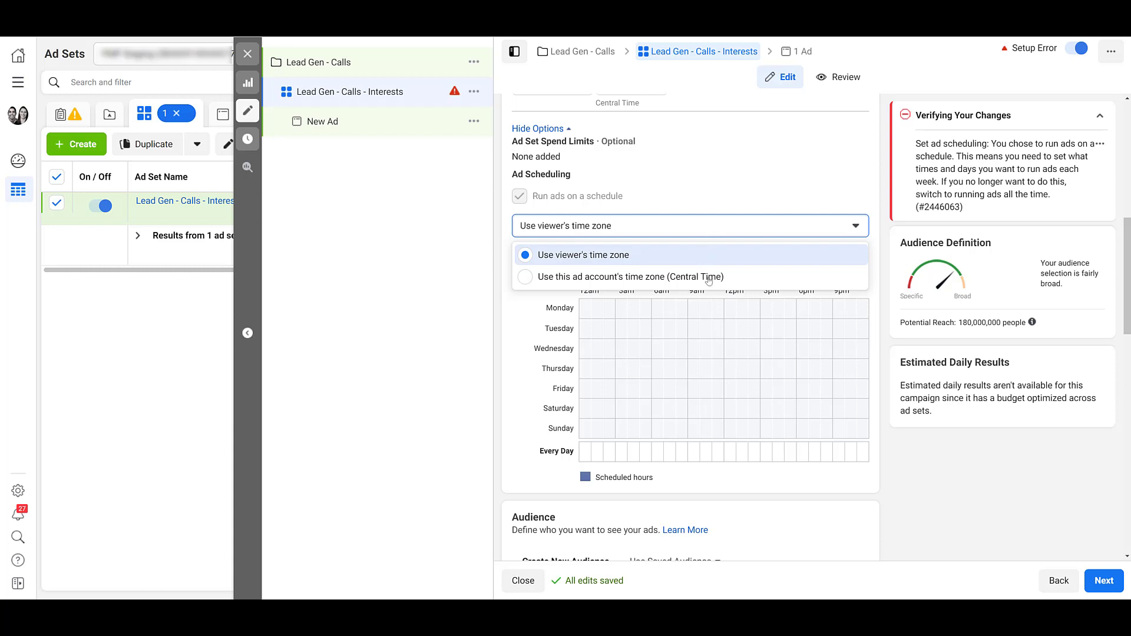
{"action": "left_click", "coordinate": [630, 275]}
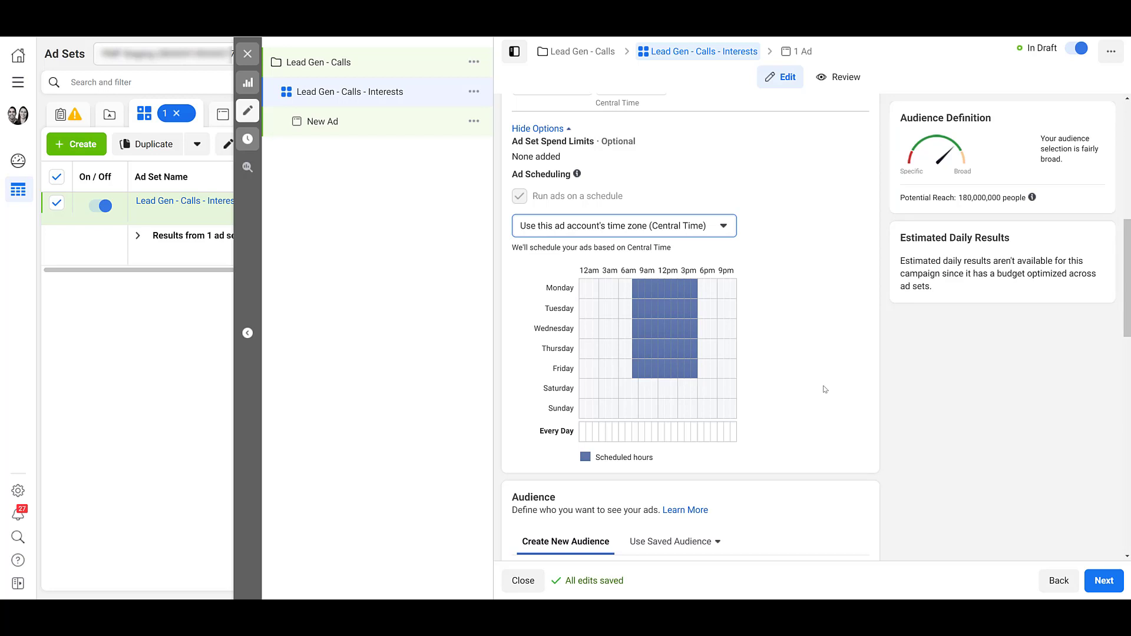
{"action": "mouse_move", "coordinate": [676, 401]}
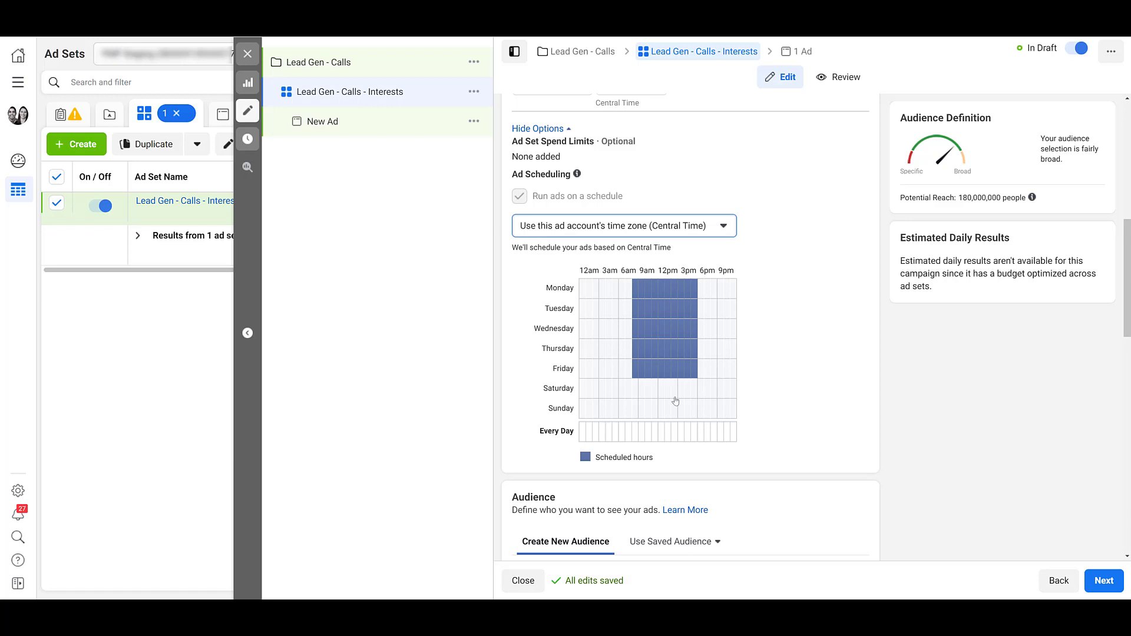
{"action": "mouse_move", "coordinate": [624, 399]}
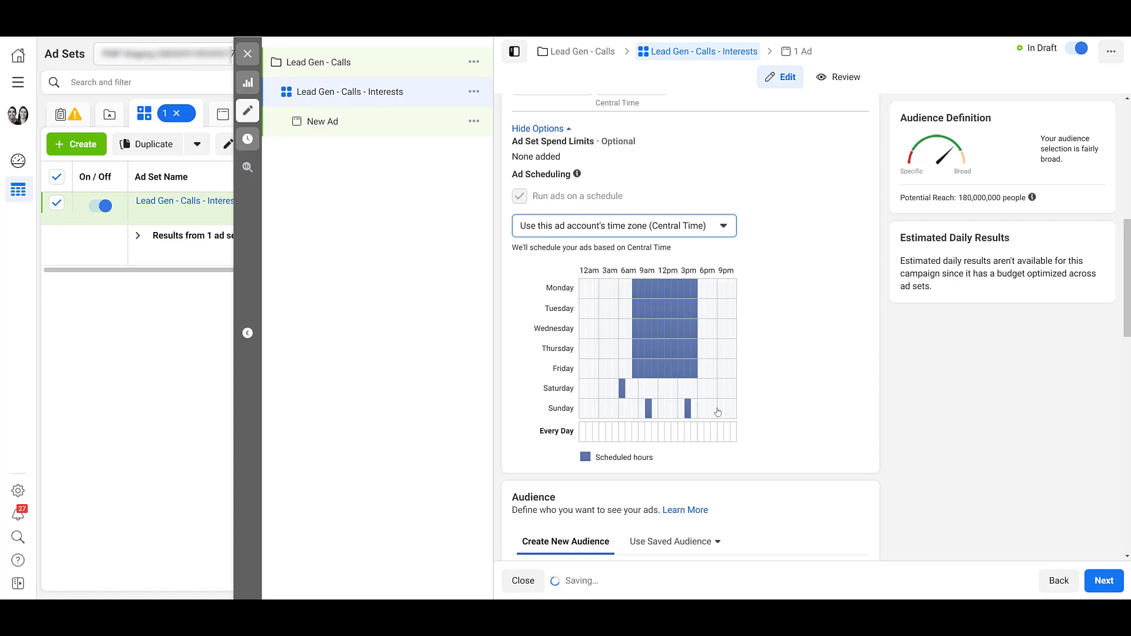
{"action": "mouse_move", "coordinate": [825, 414]}
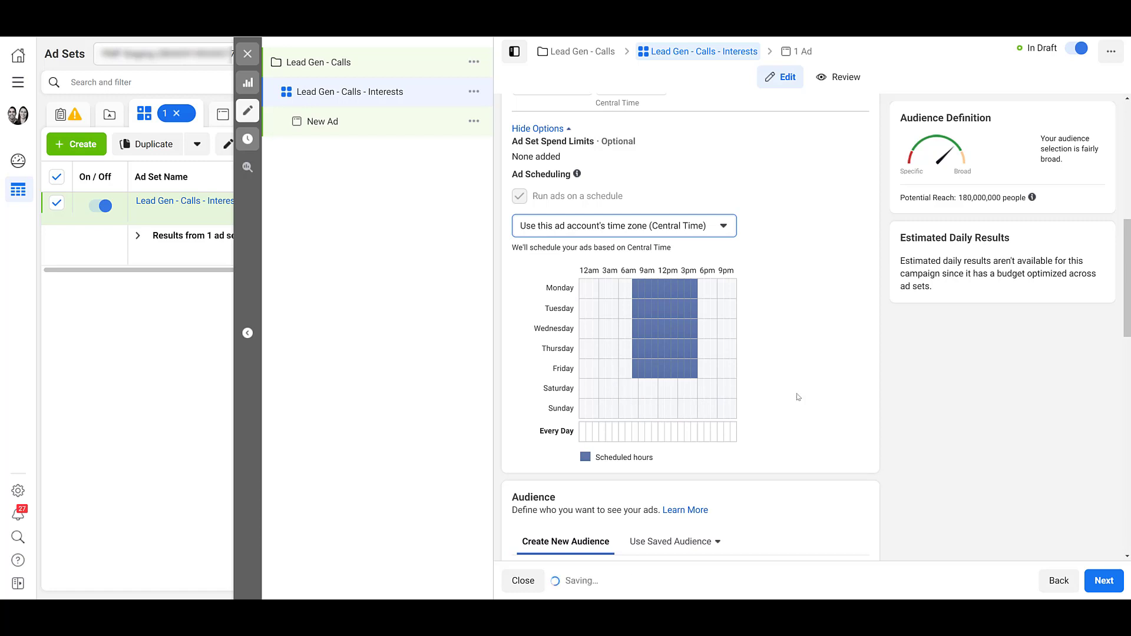
Scroll through detailed targeting with the Pay per click interest toward Placements.
{"action": "scroll", "scroll_direction": "down", "scroll_amount": 3}
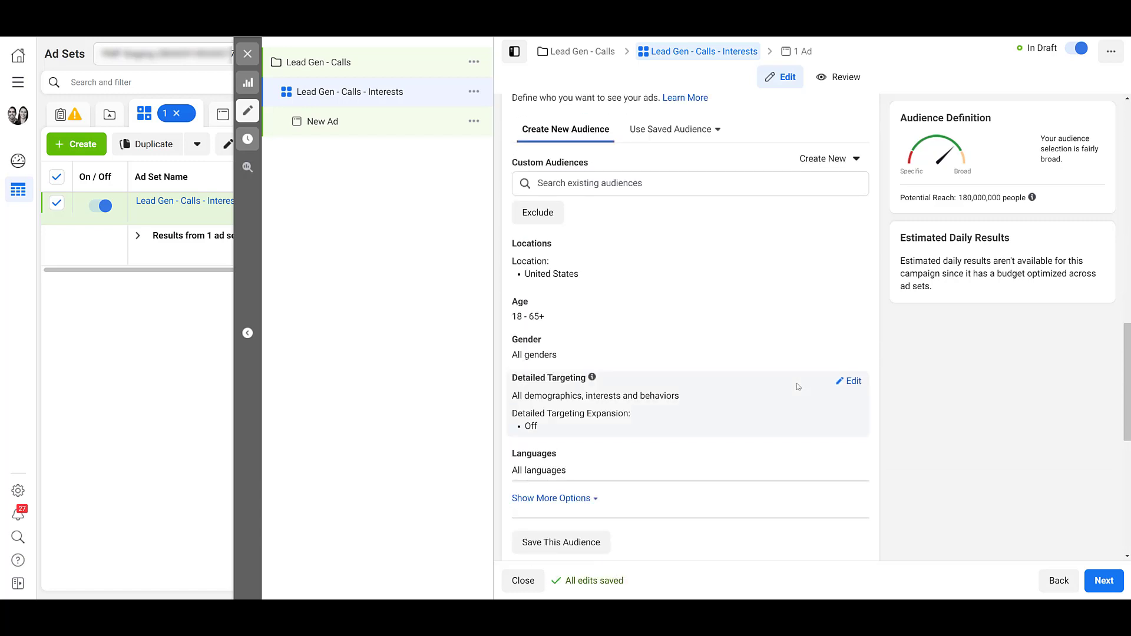
{"action": "mouse_move", "coordinate": [813, 313]}
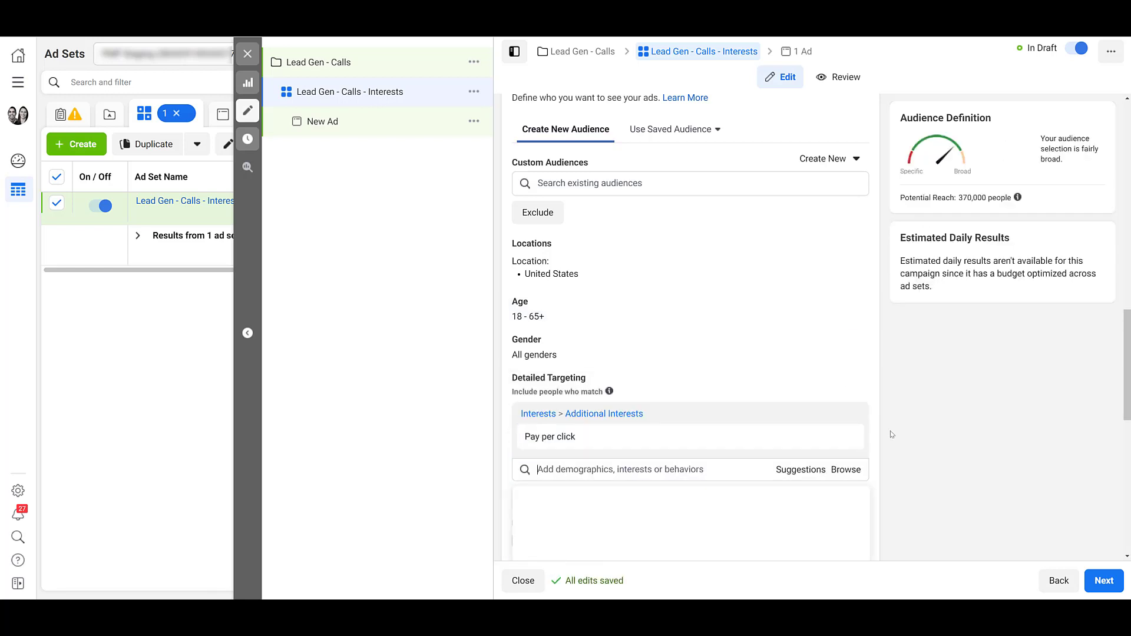
{"action": "scroll", "scroll_direction": "down", "scroll_amount": 3}
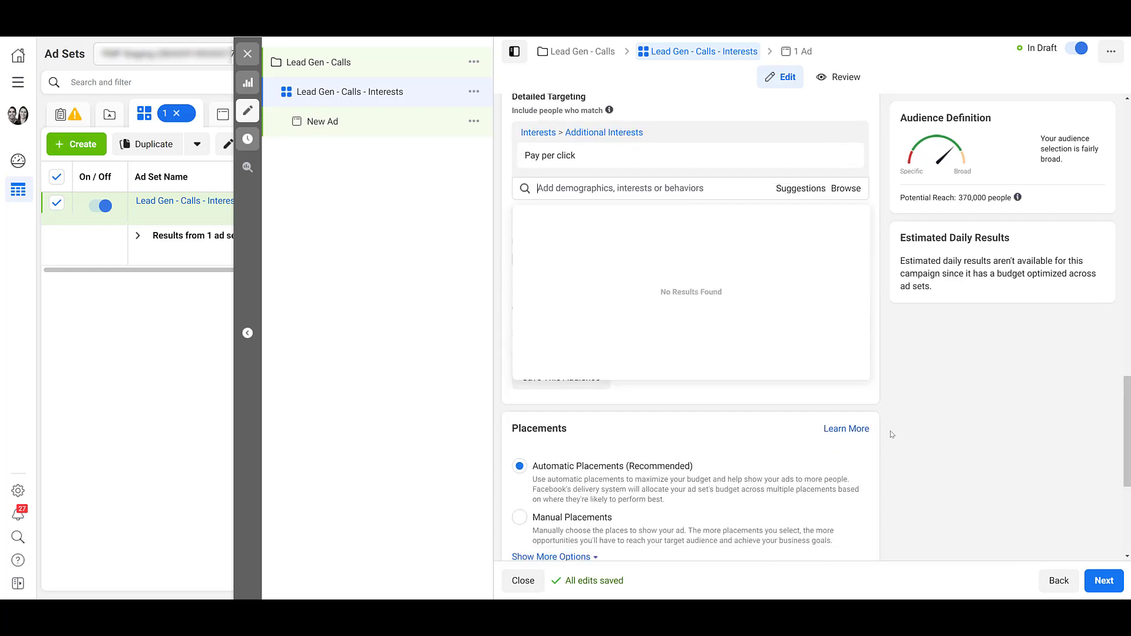
Scroll past automatic placements and call-optimized delivery settings.
{"action": "scroll", "scroll_direction": "down", "scroll_amount": 3}
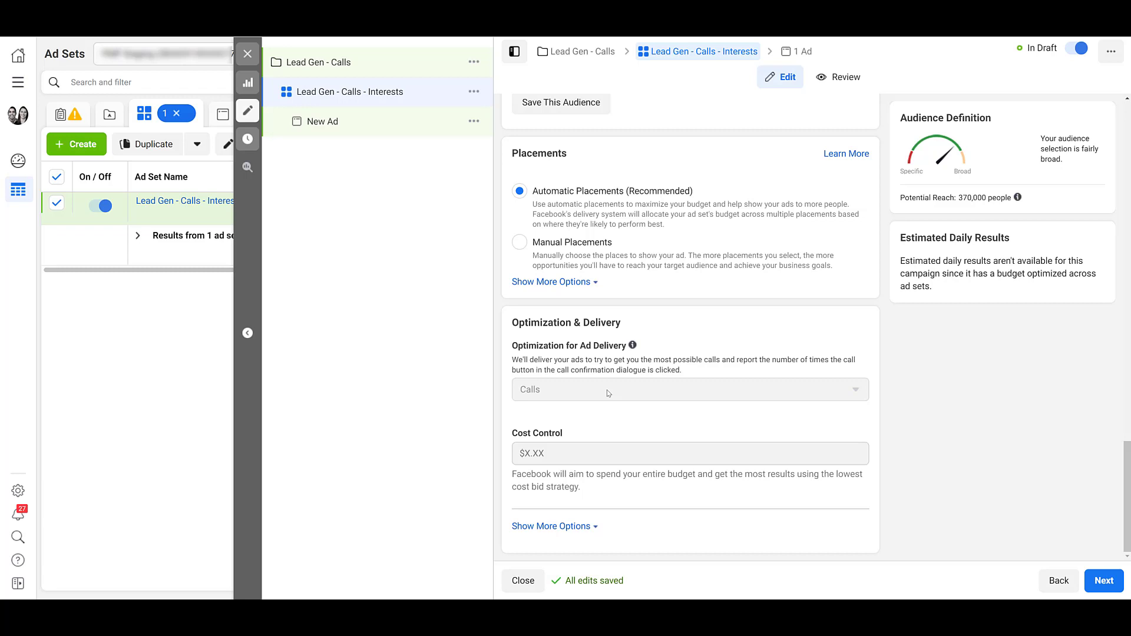
{"action": "mouse_move", "coordinate": [599, 458]}
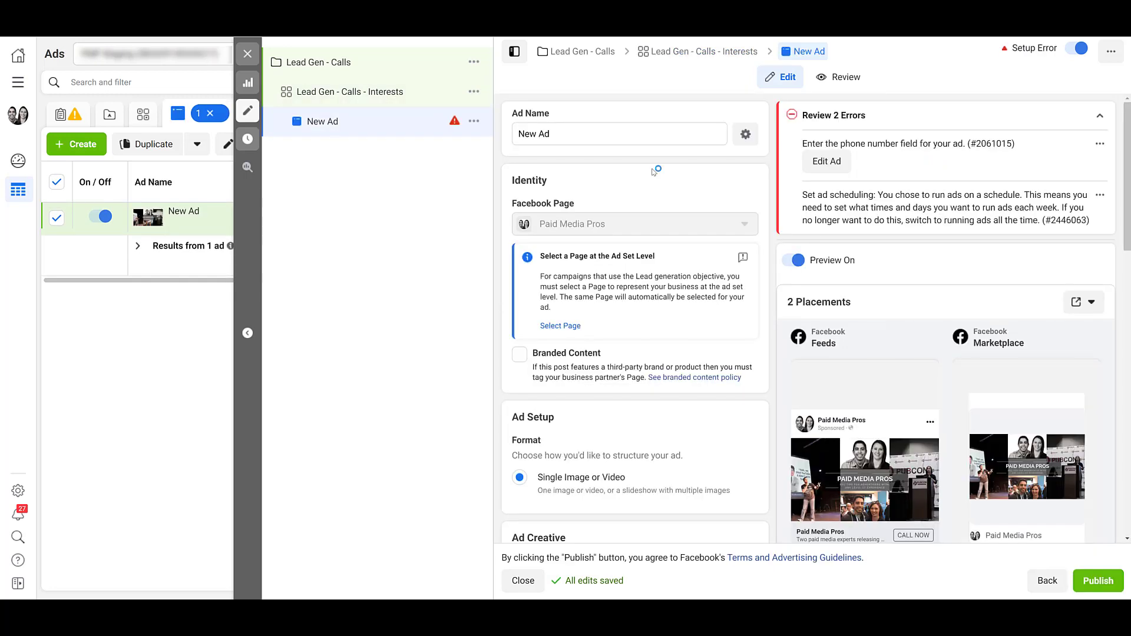
{"action": "scroll", "scroll_direction": "down", "scroll_amount": 3}
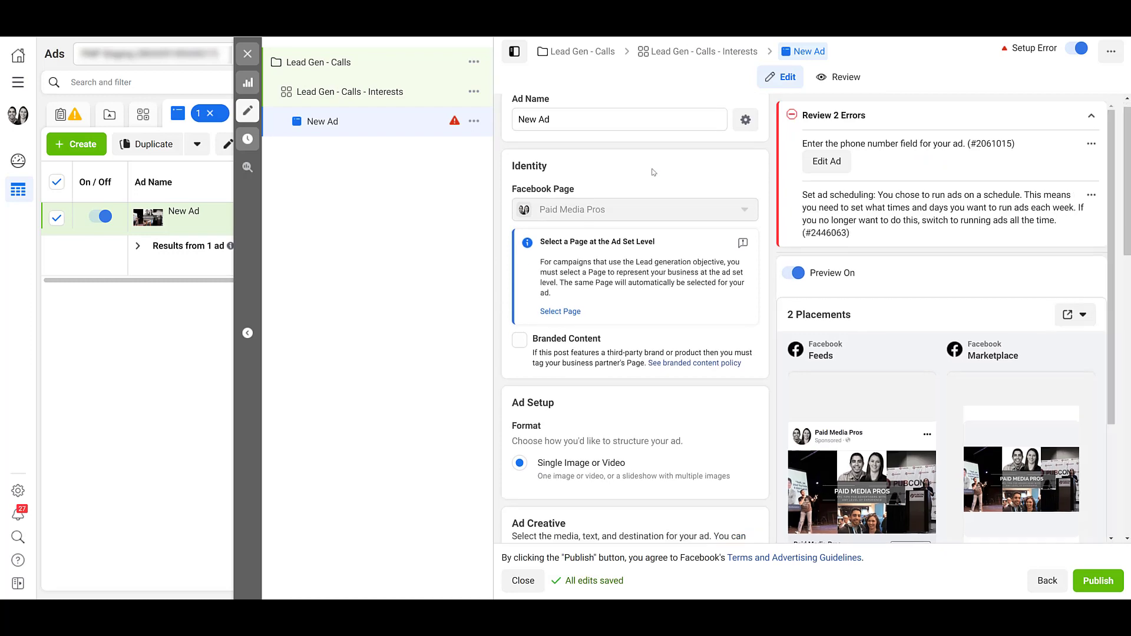
{"action": "scroll", "scroll_direction": "down", "scroll_amount": 3}
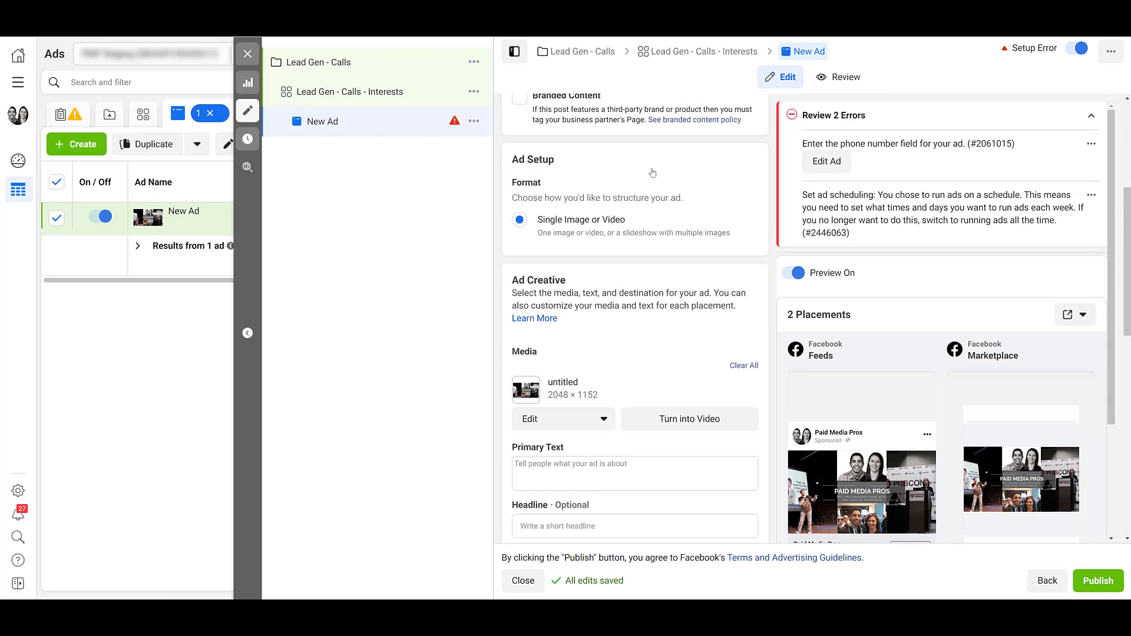
{"action": "mouse_move", "coordinate": [550, 297]}
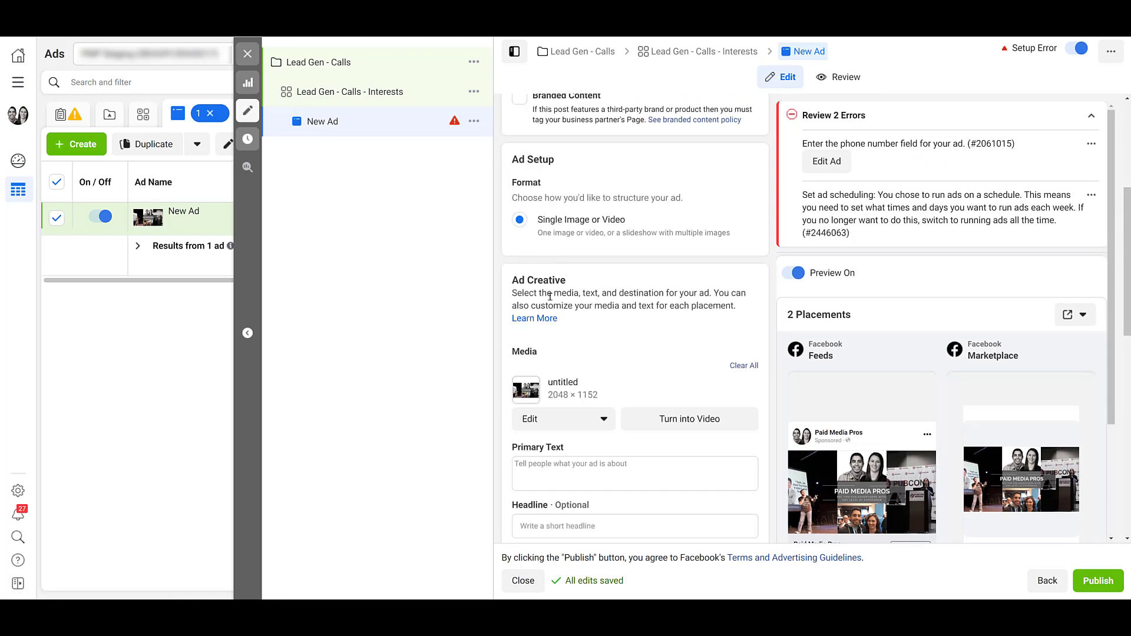
{"action": "mouse_move", "coordinate": [597, 326]}
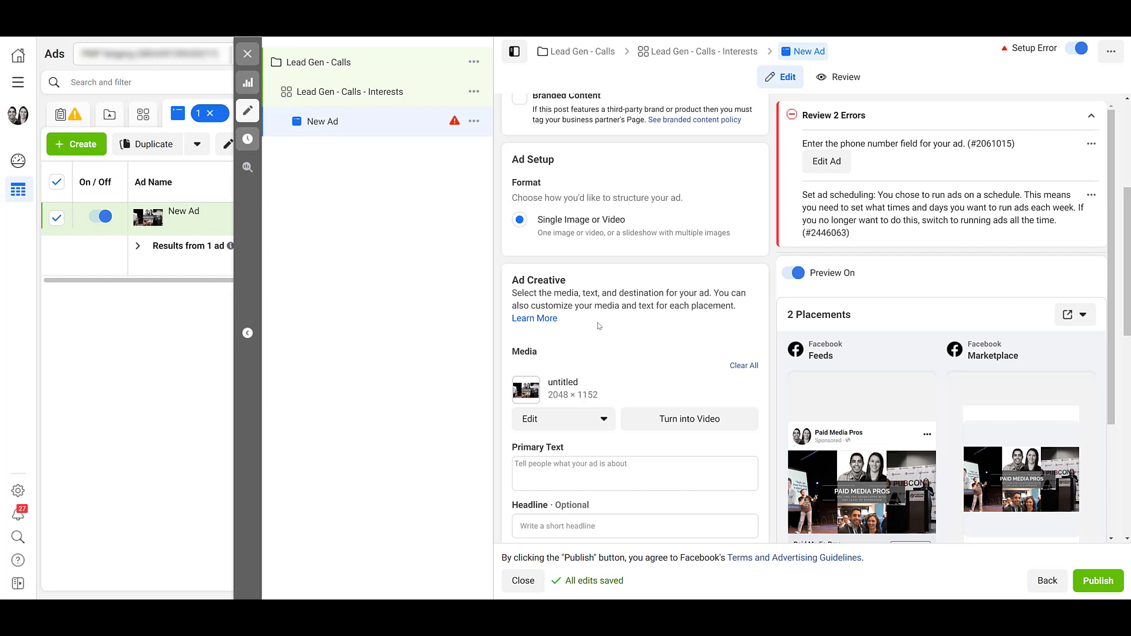
{"action": "scroll", "scroll_direction": "down", "scroll_amount": 3}
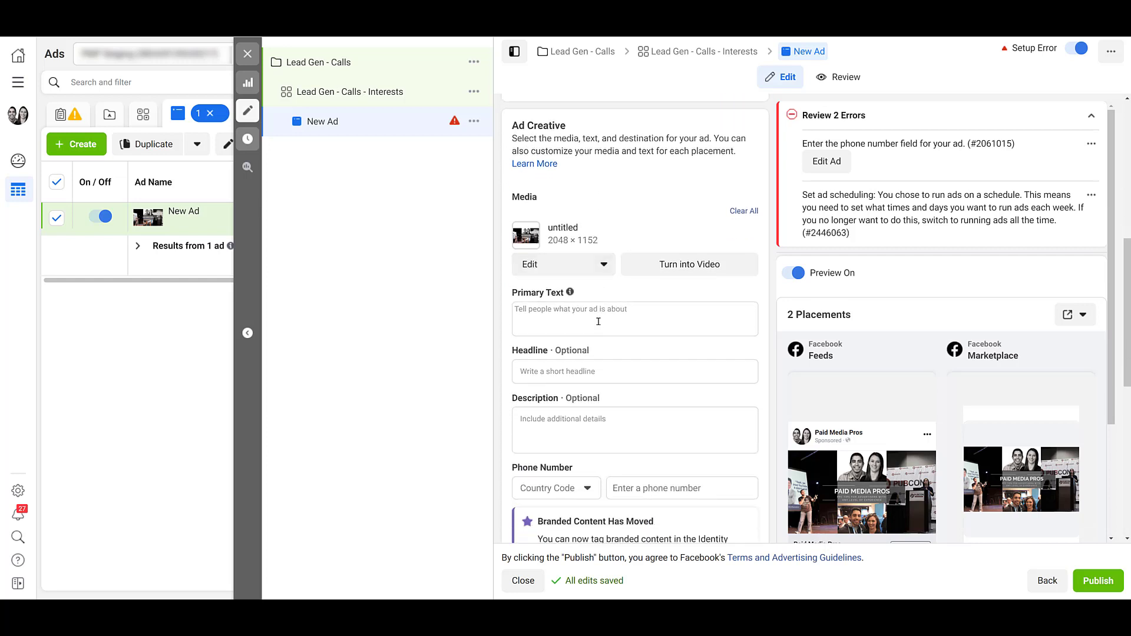
Enter primary text 'This is our primary text' and headline 'Open Now' for the ad.
{"action": "type", "text": "This is our primary text"}
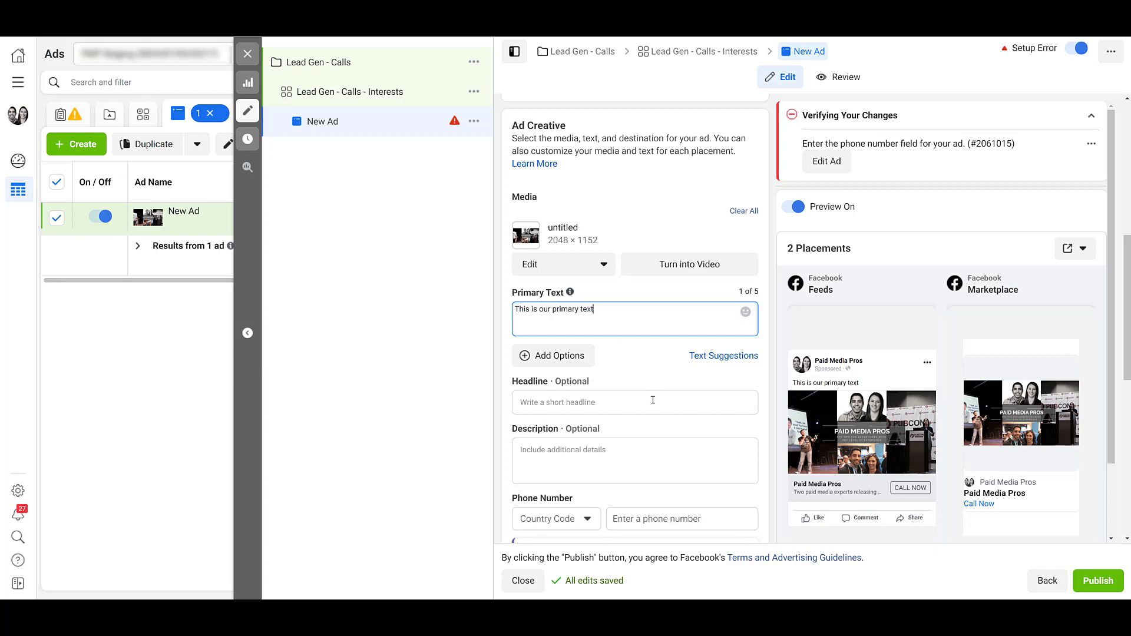
{"action": "scroll", "scroll_direction": "down", "scroll_amount": 3}
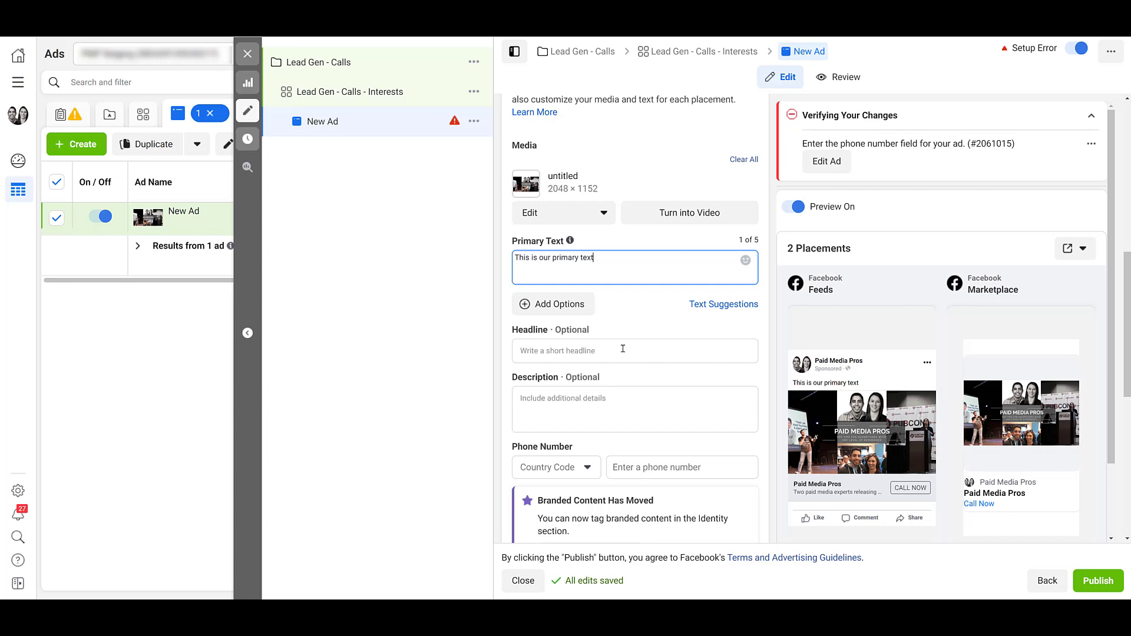
{"action": "left_click", "coordinate": [634, 351]}
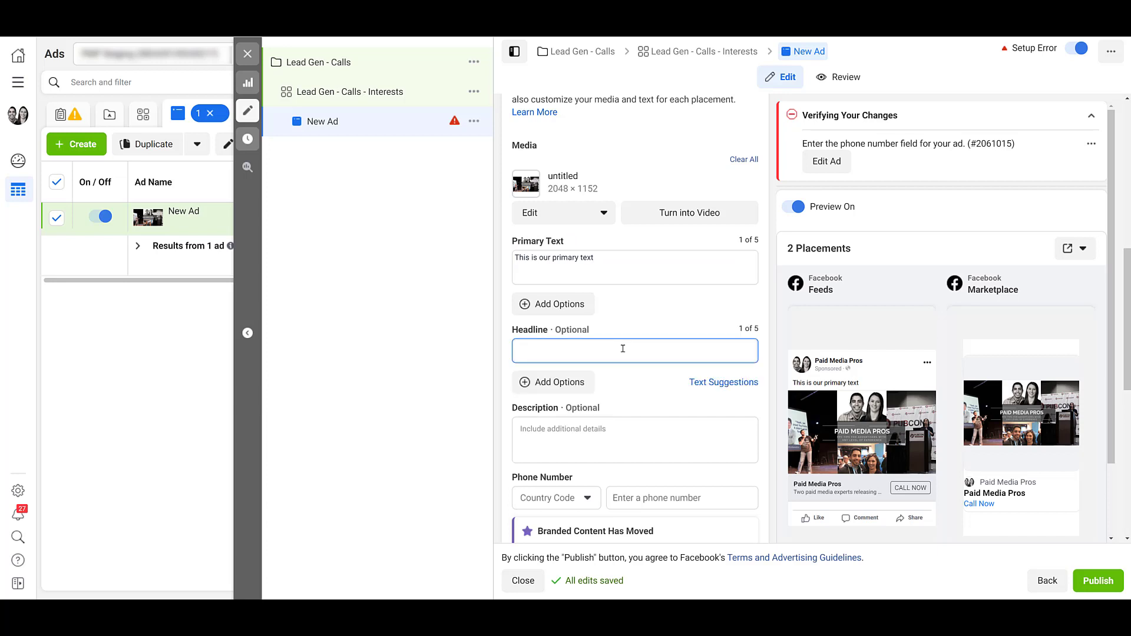
{"action": "type", "text": "Open Now"}
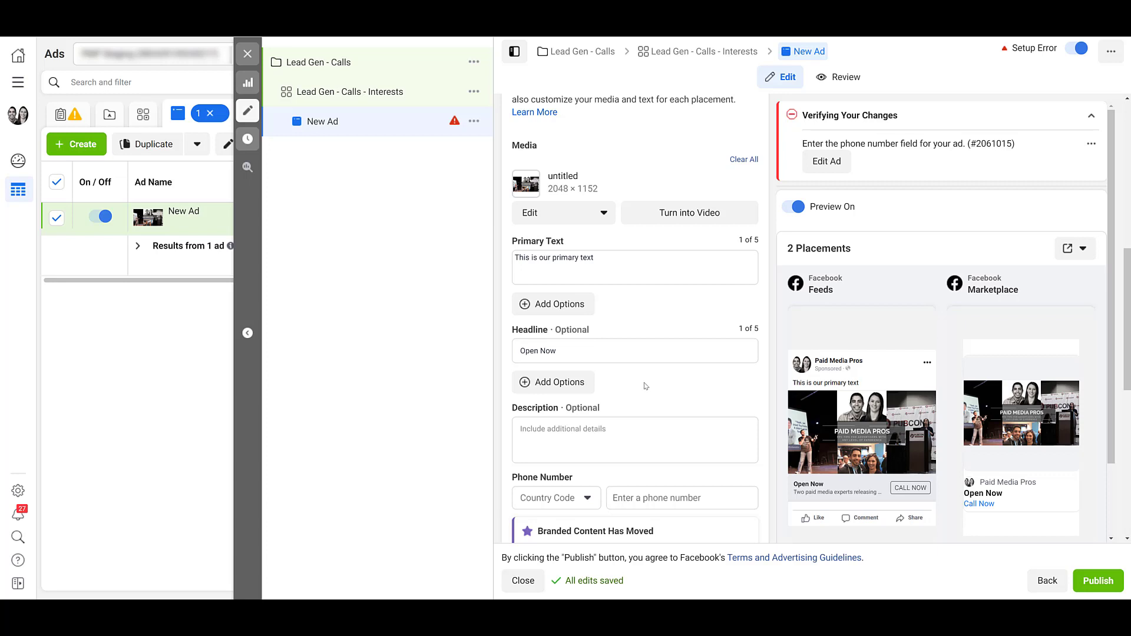
{"action": "scroll", "scroll_direction": "down", "scroll_amount": 3}
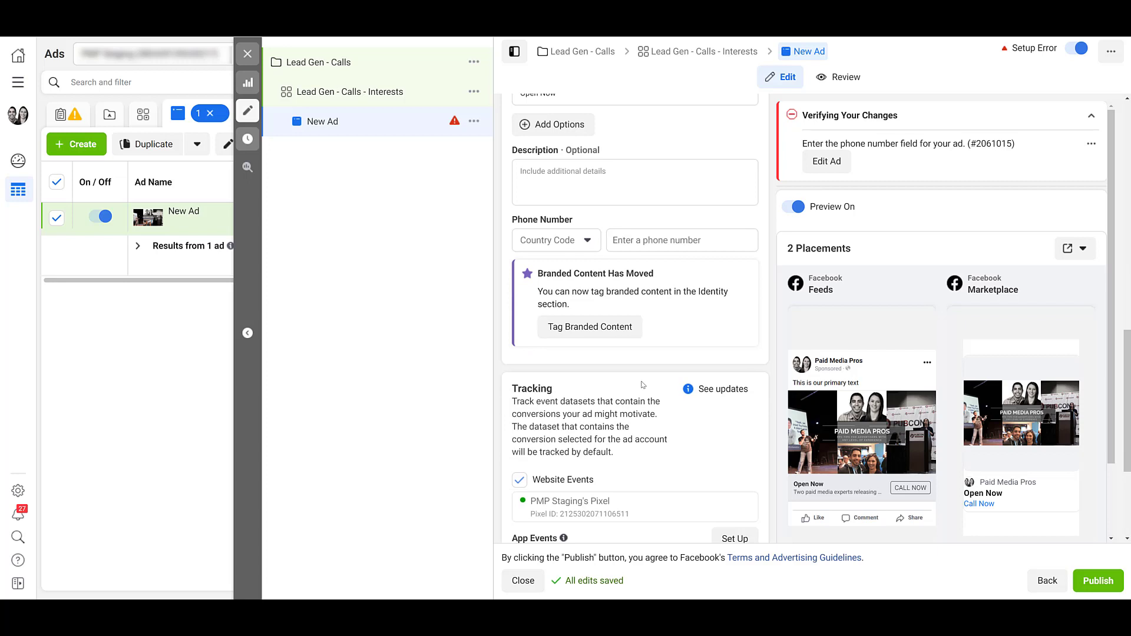
{"action": "left_click", "coordinate": [586, 241]}
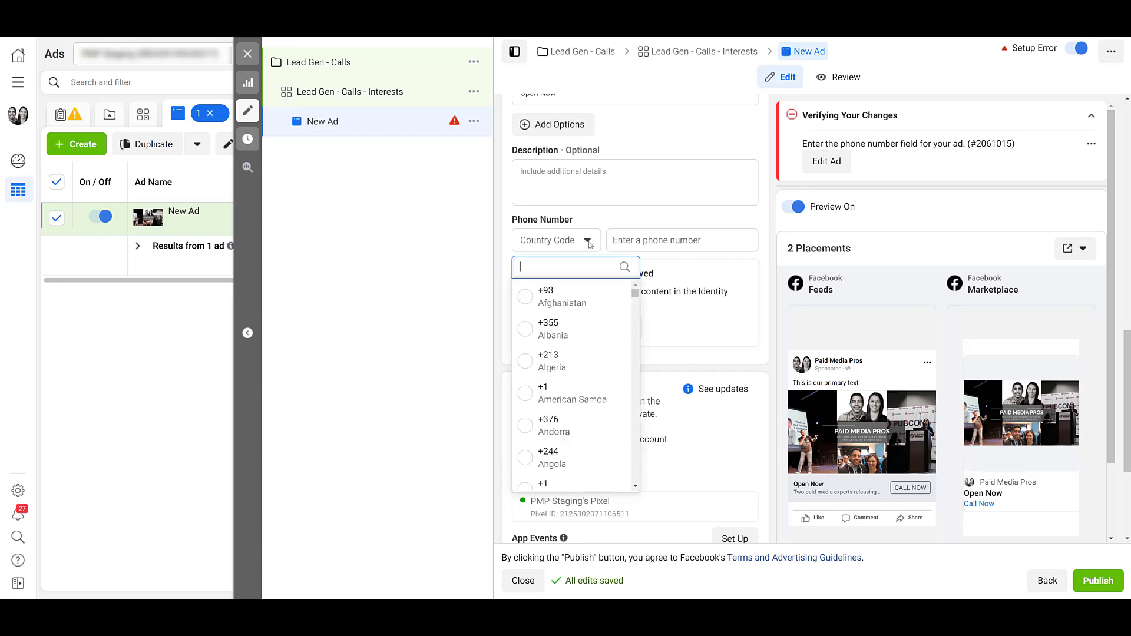
{"action": "type", "text": "u"}
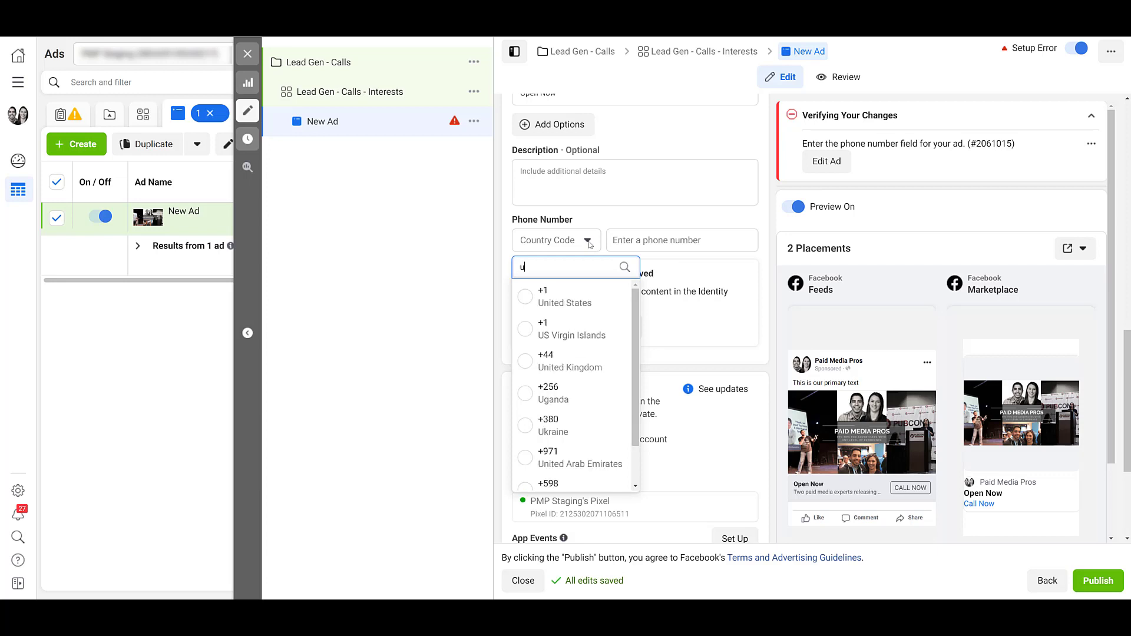
{"action": "left_click", "coordinate": [564, 297]}
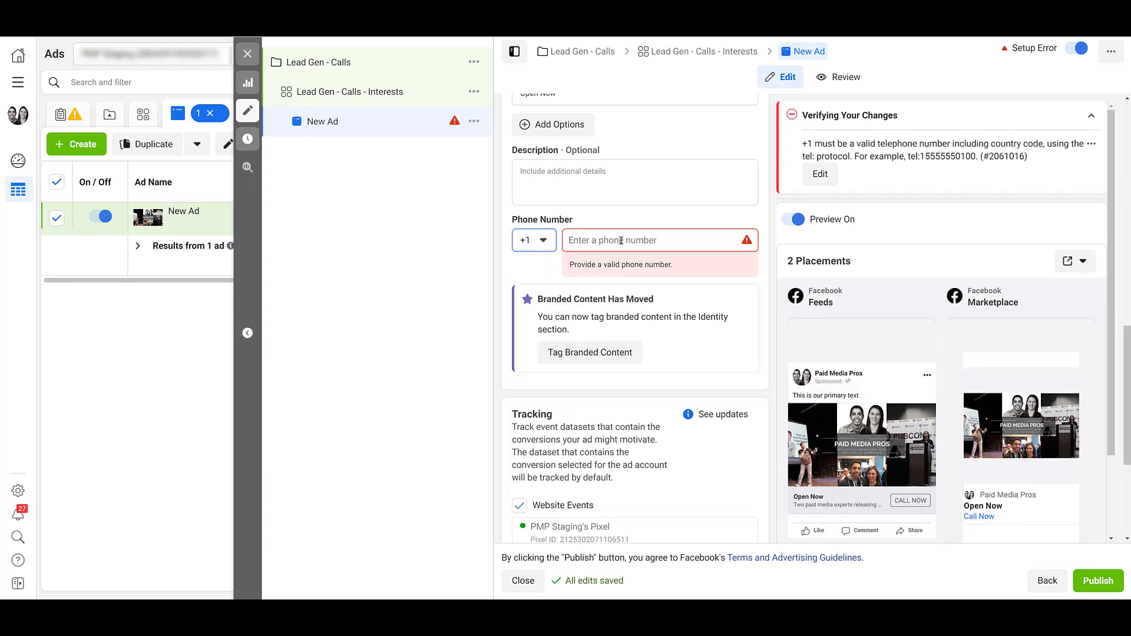
{"action": "type", "text": "(414) 555-8457"}
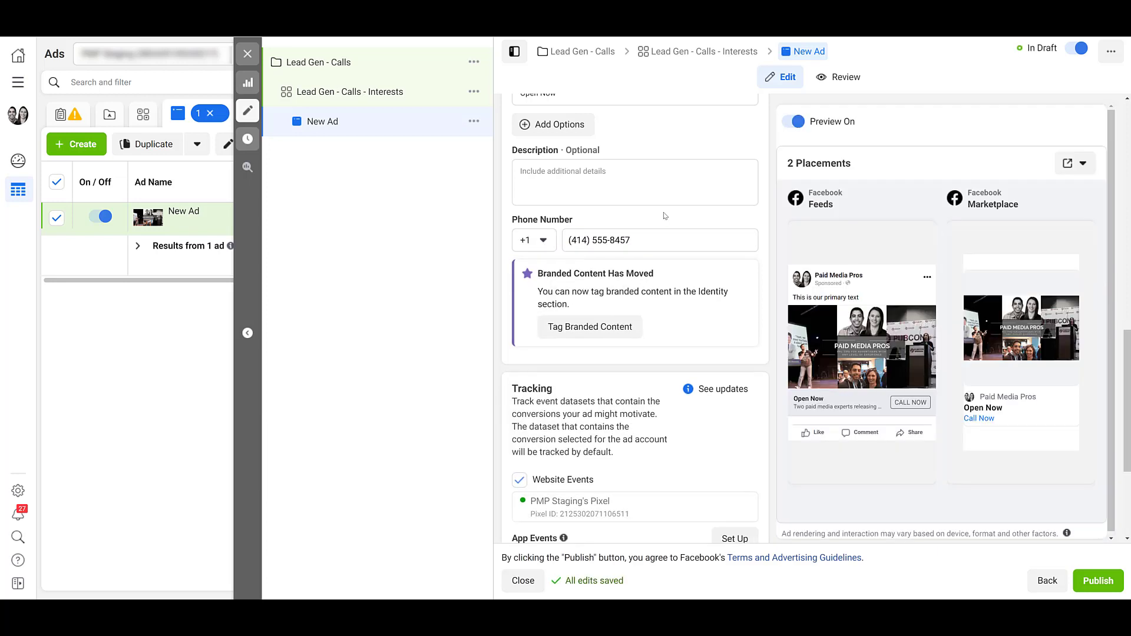
{"action": "scroll", "scroll_direction": "down", "scroll_amount": 3}
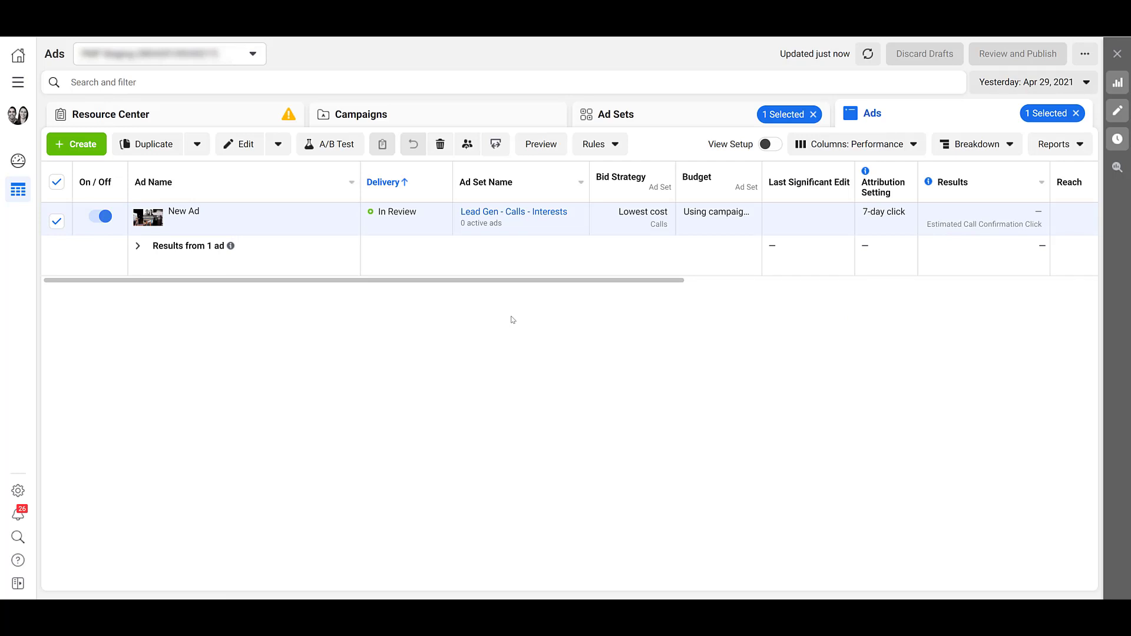
{"action": "mouse_move", "coordinate": [716, 304]}
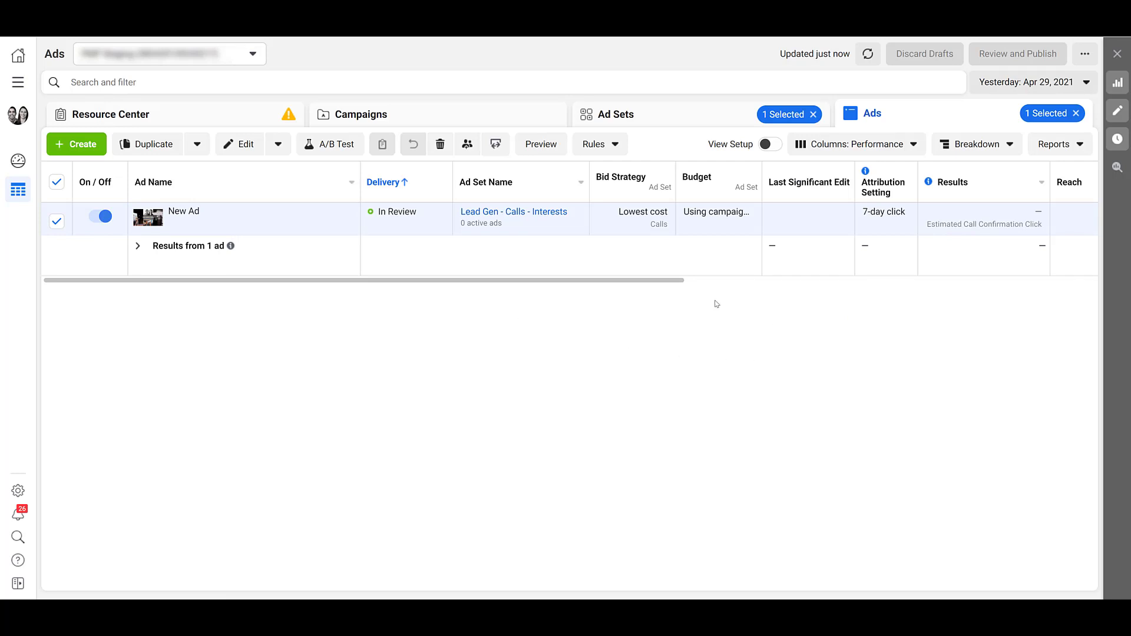
{"action": "mouse_move", "coordinate": [635, 218]}
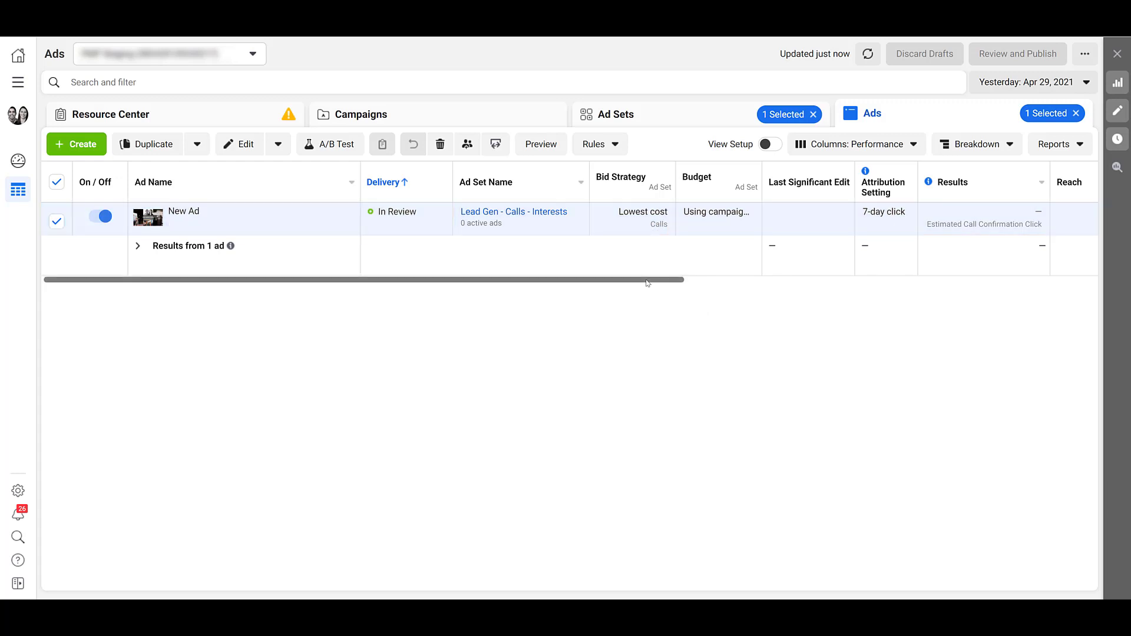
Scroll the Ads table right to see the in-review ad's Reach, Impressions and Cost columns.
{"action": "scroll", "scroll_direction": "right", "scroll_amount": 3}
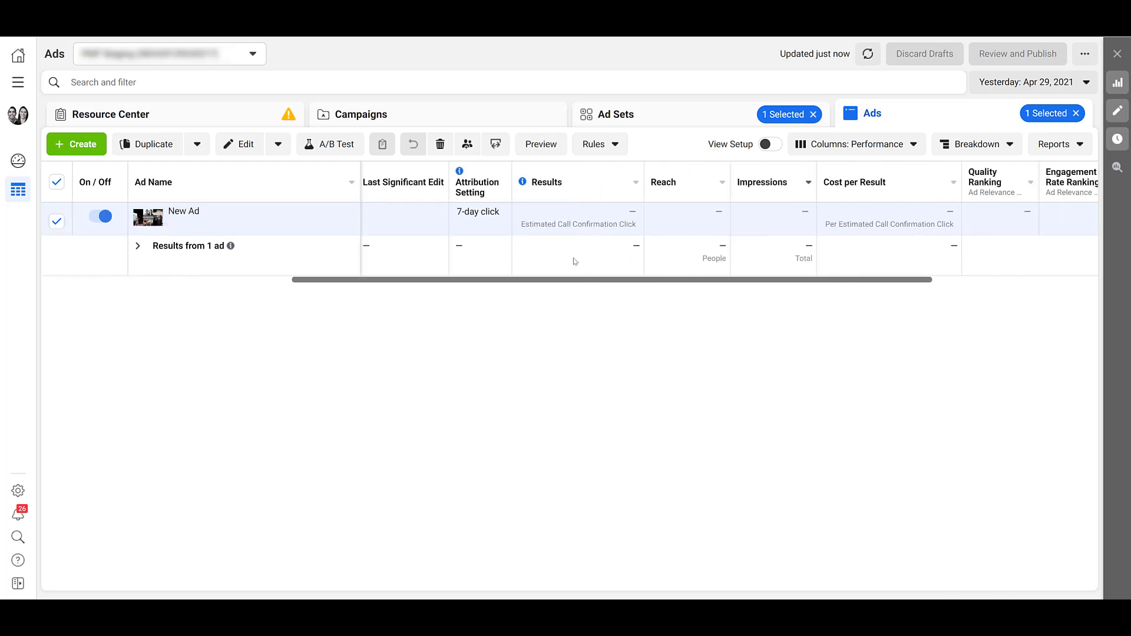
{"action": "mouse_move", "coordinate": [564, 238]}
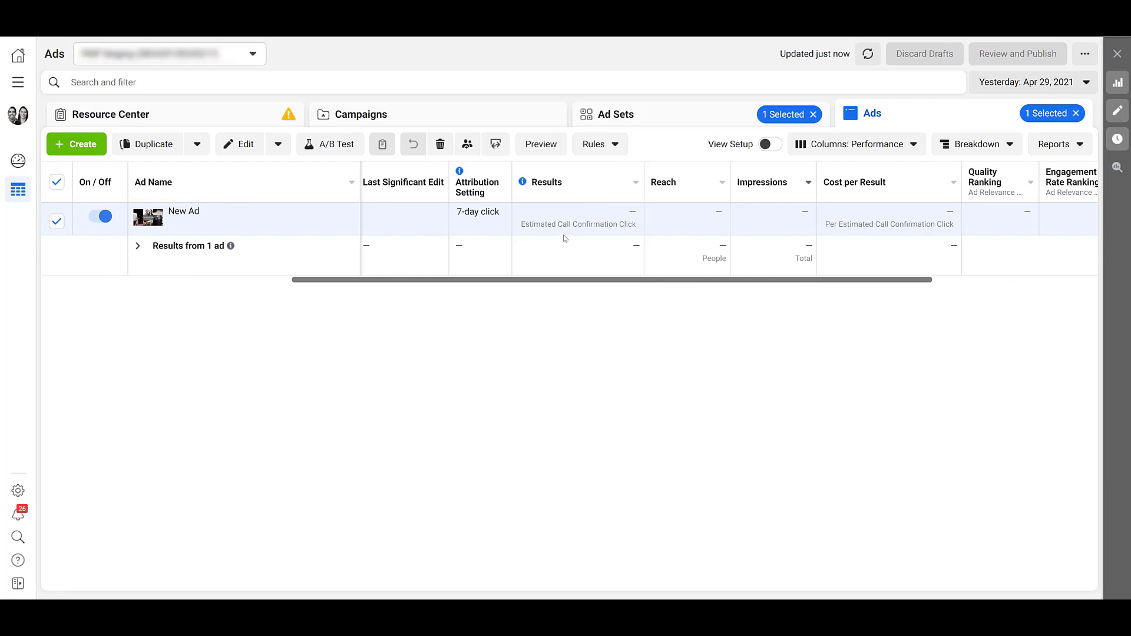
{"action": "mouse_move", "coordinate": [891, 268]}
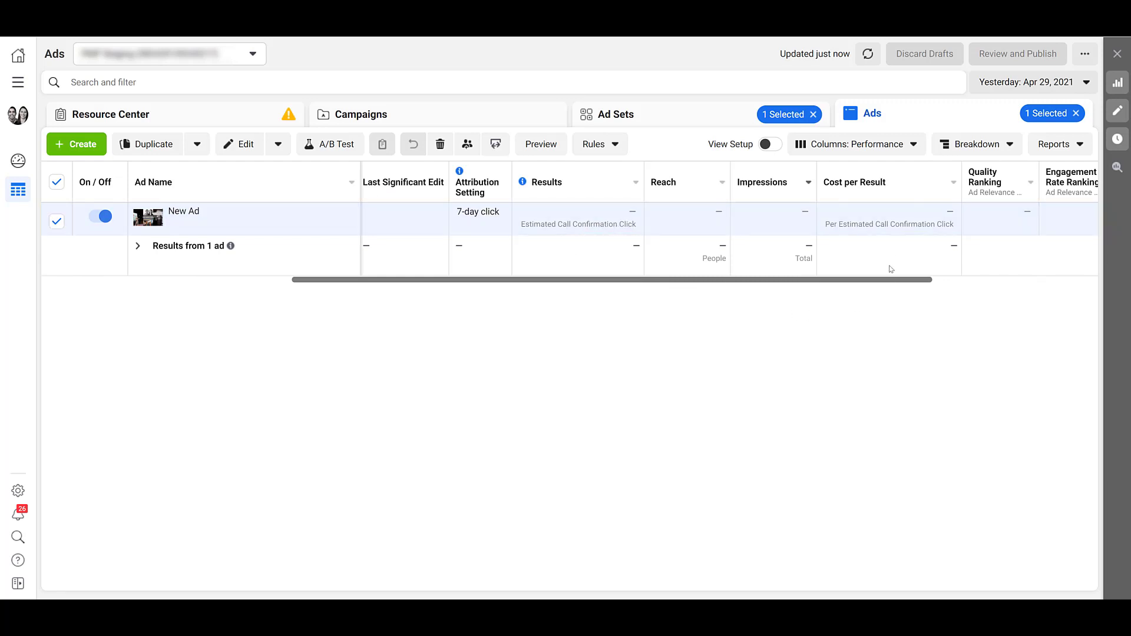
{"action": "mouse_move", "coordinate": [889, 281]}
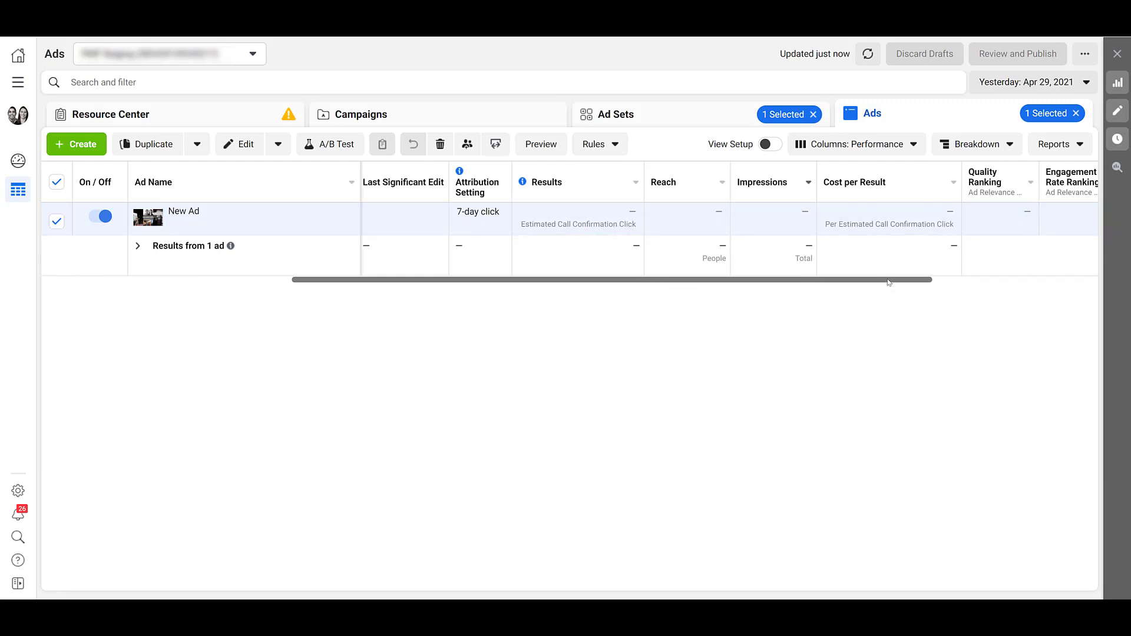
{"action": "mouse_move", "coordinate": [896, 282]}
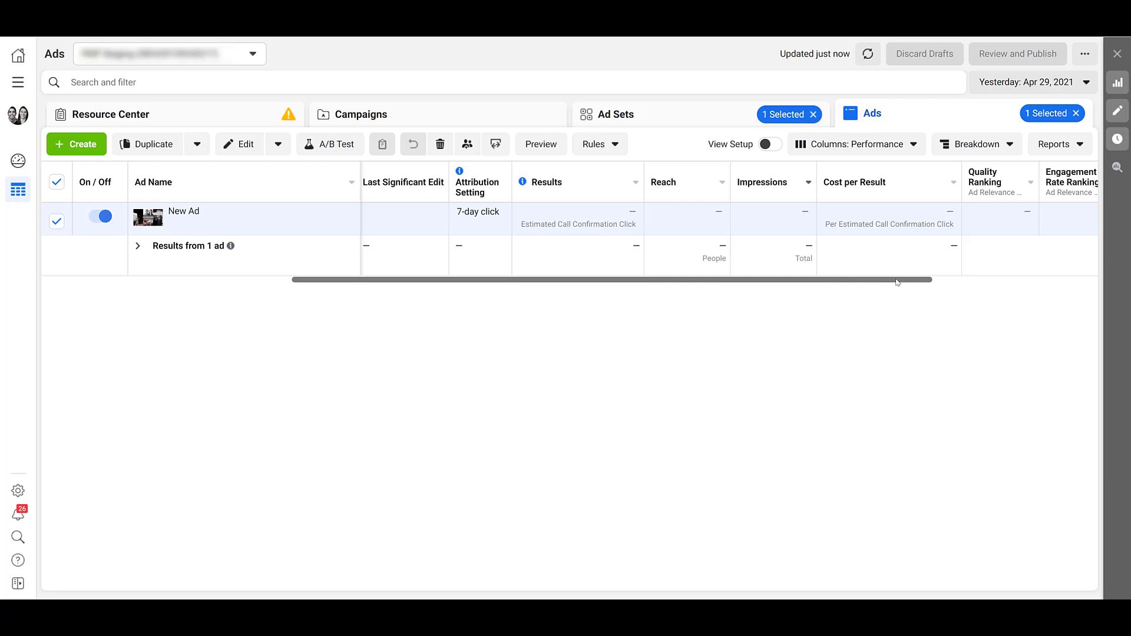
Create a new Traffic-objective draft campaign from the Campaigns list and review its settings.
{"action": "left_click", "coordinate": [362, 114]}
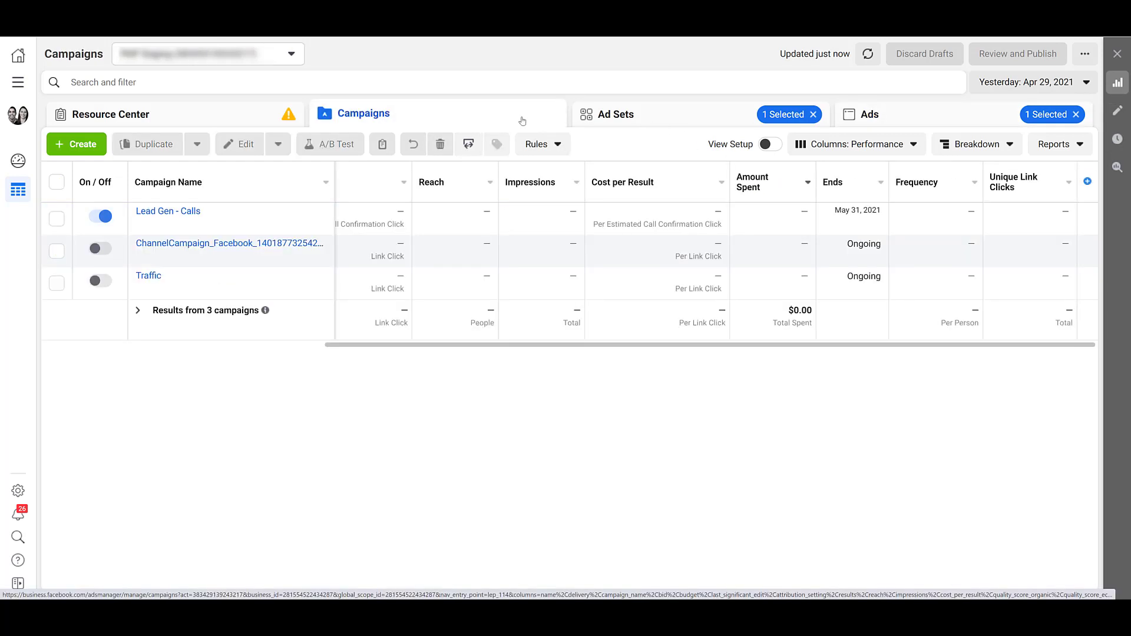
{"action": "left_click", "coordinate": [75, 143]}
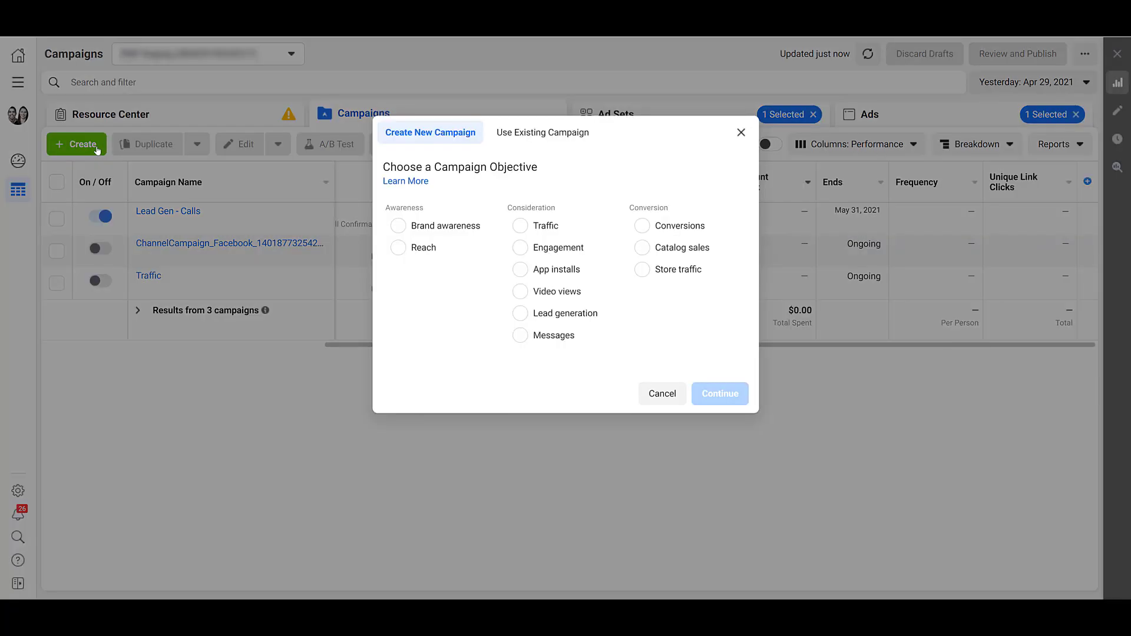
{"action": "mouse_move", "coordinate": [103, 152]}
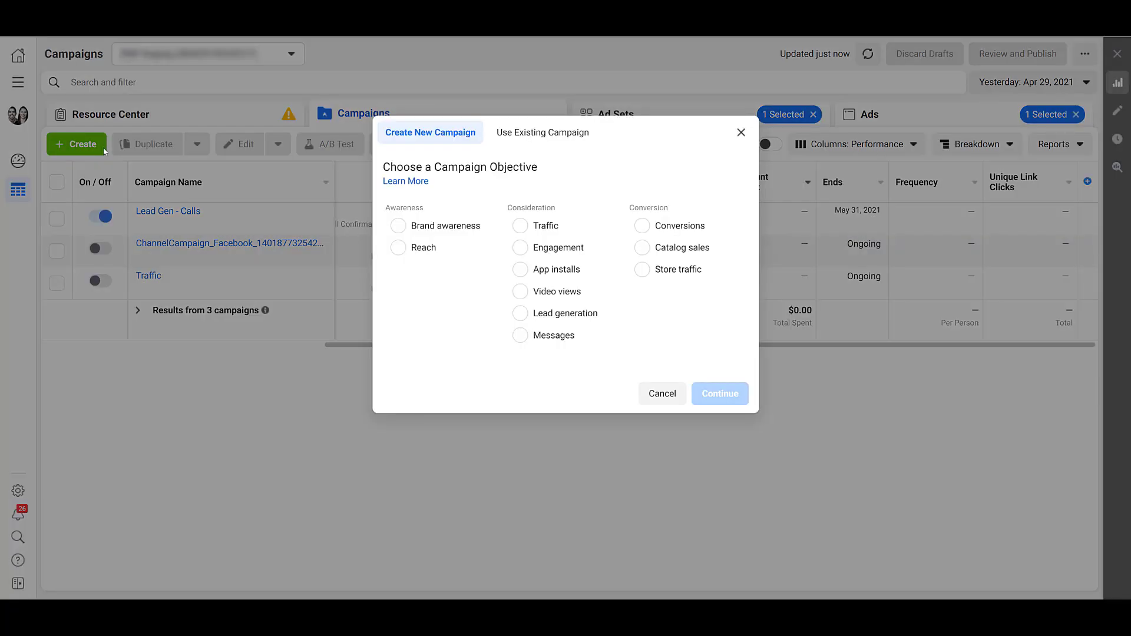
{"action": "mouse_move", "coordinate": [547, 225]}
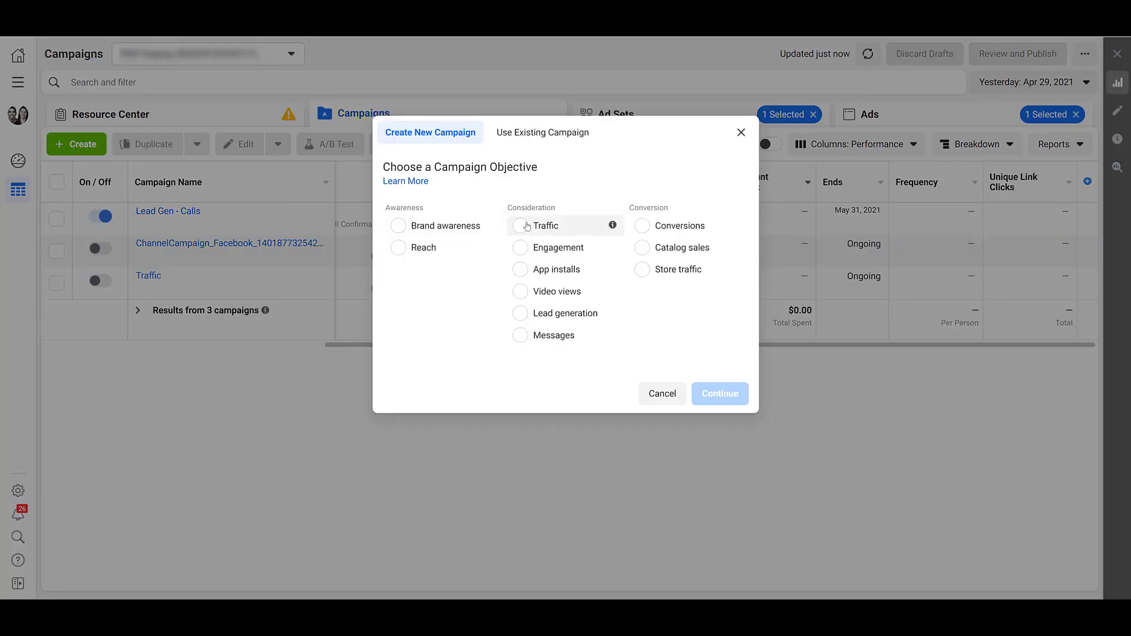
{"action": "left_click", "coordinate": [719, 393]}
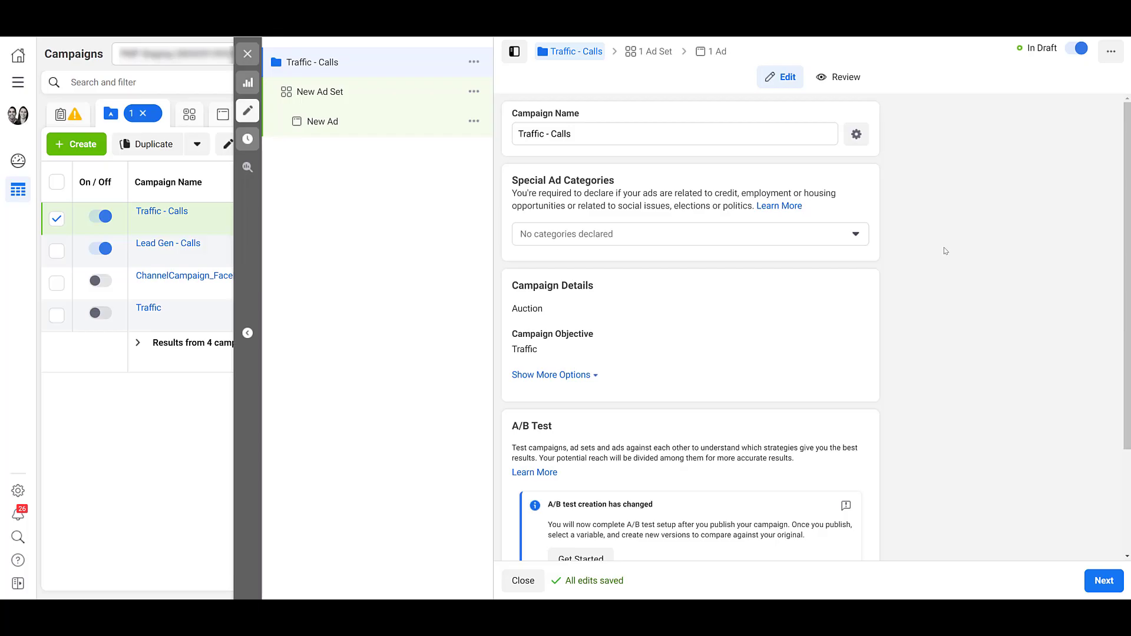
{"action": "scroll", "scroll_direction": "down", "scroll_amount": 3}
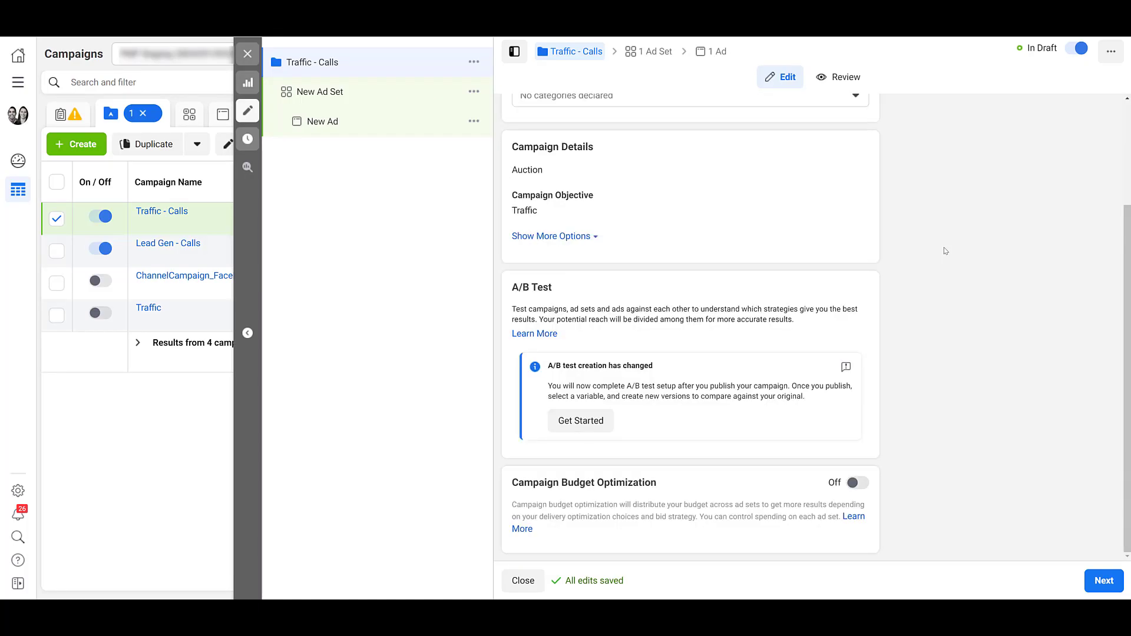
{"action": "mouse_move", "coordinate": [978, 340]}
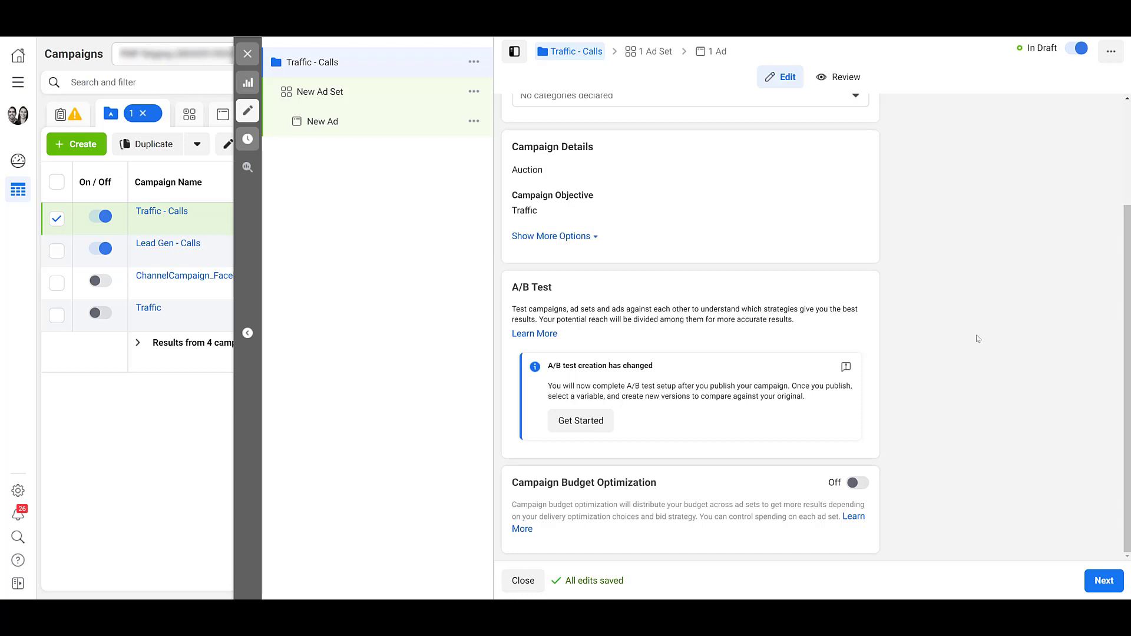
{"action": "mouse_move", "coordinate": [1011, 390]}
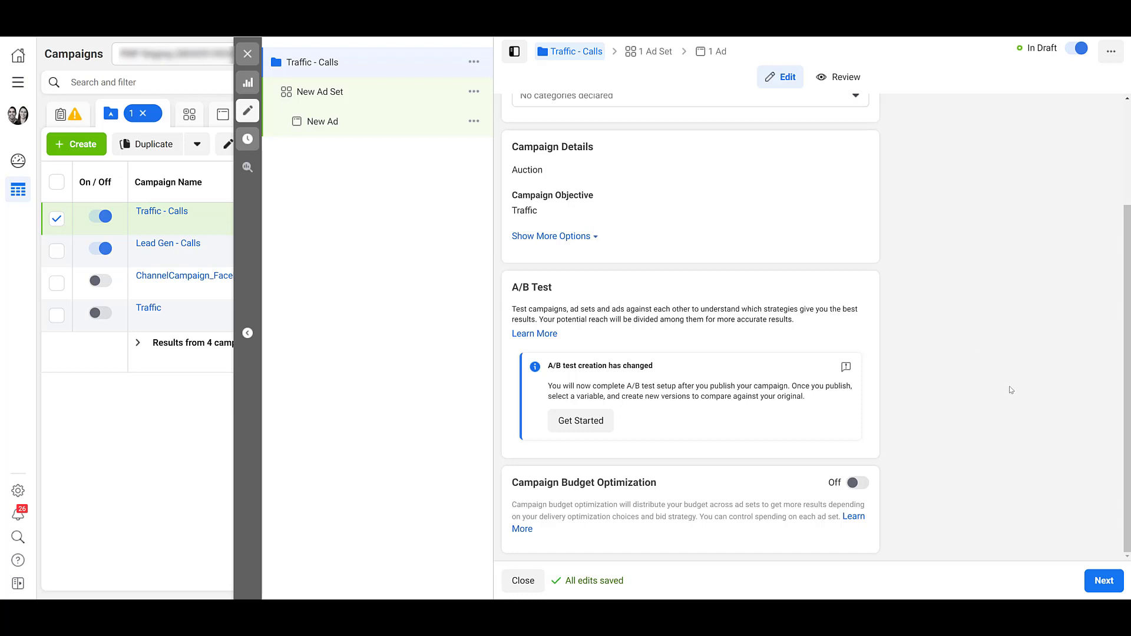
{"action": "mouse_move", "coordinate": [1104, 581]}
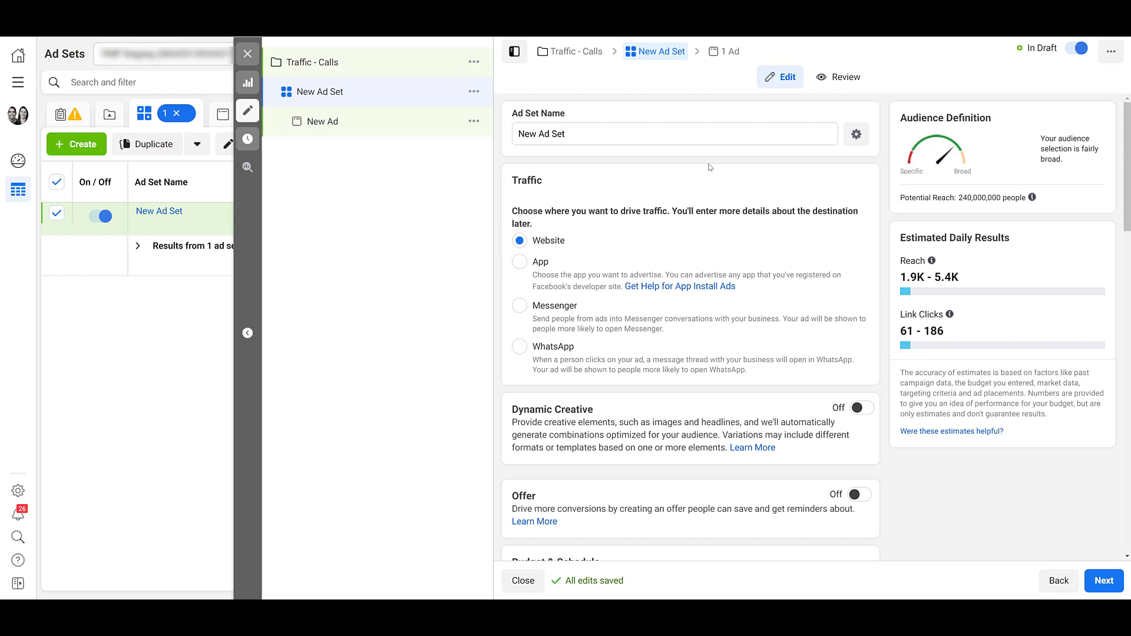
{"action": "scroll", "scroll_direction": "down", "scroll_amount": 3}
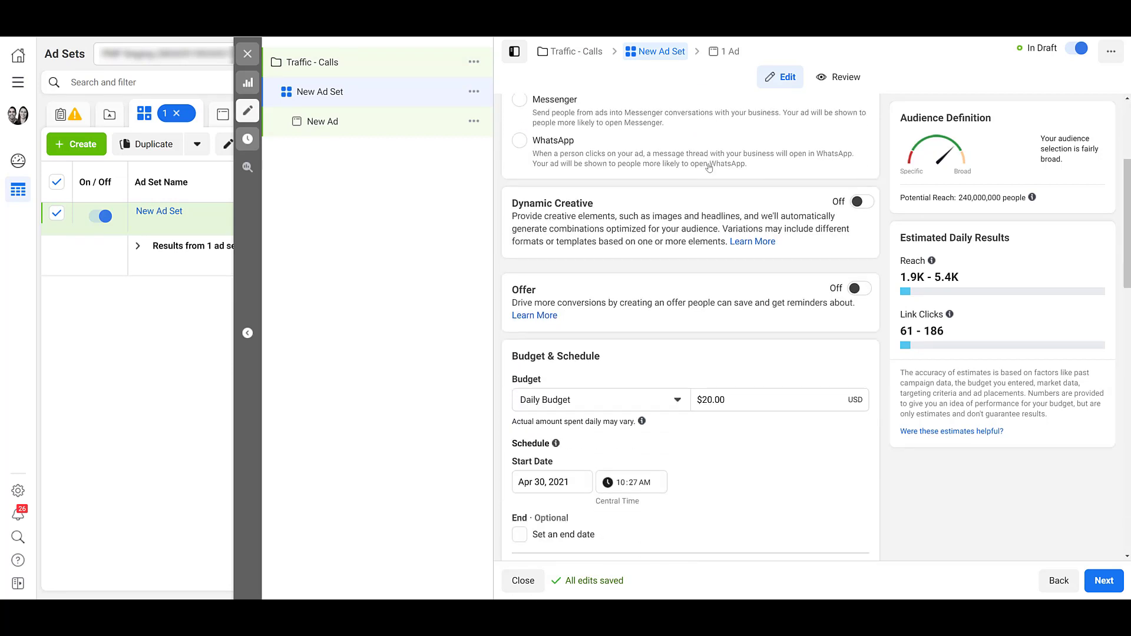
{"action": "scroll", "scroll_direction": "down", "scroll_amount": 3}
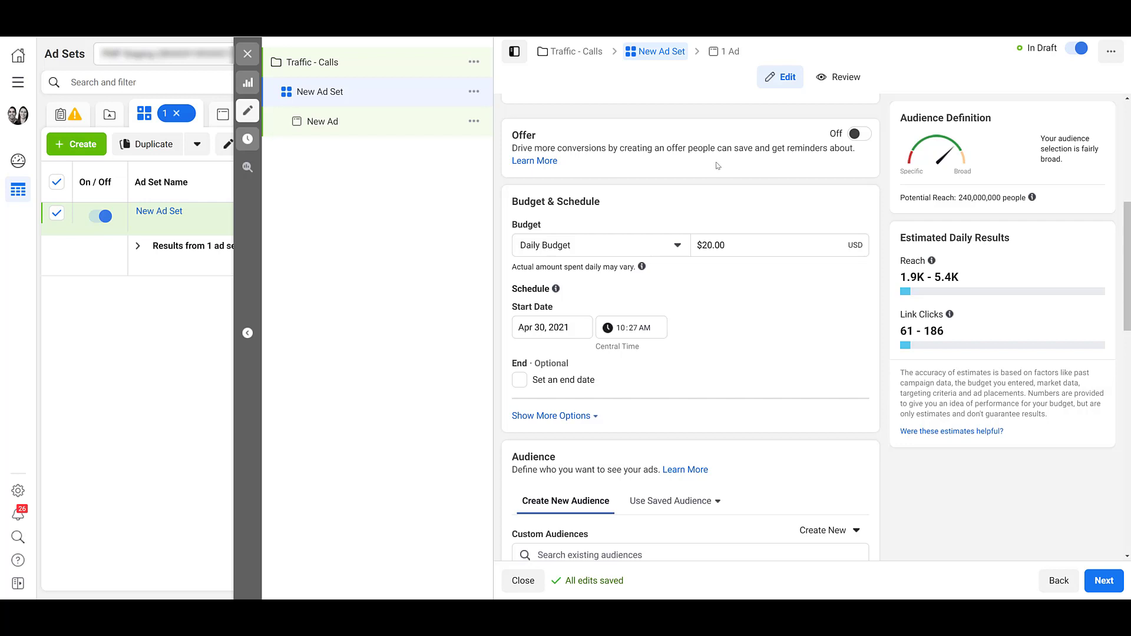
{"action": "scroll", "scroll_direction": "down", "scroll_amount": 3}
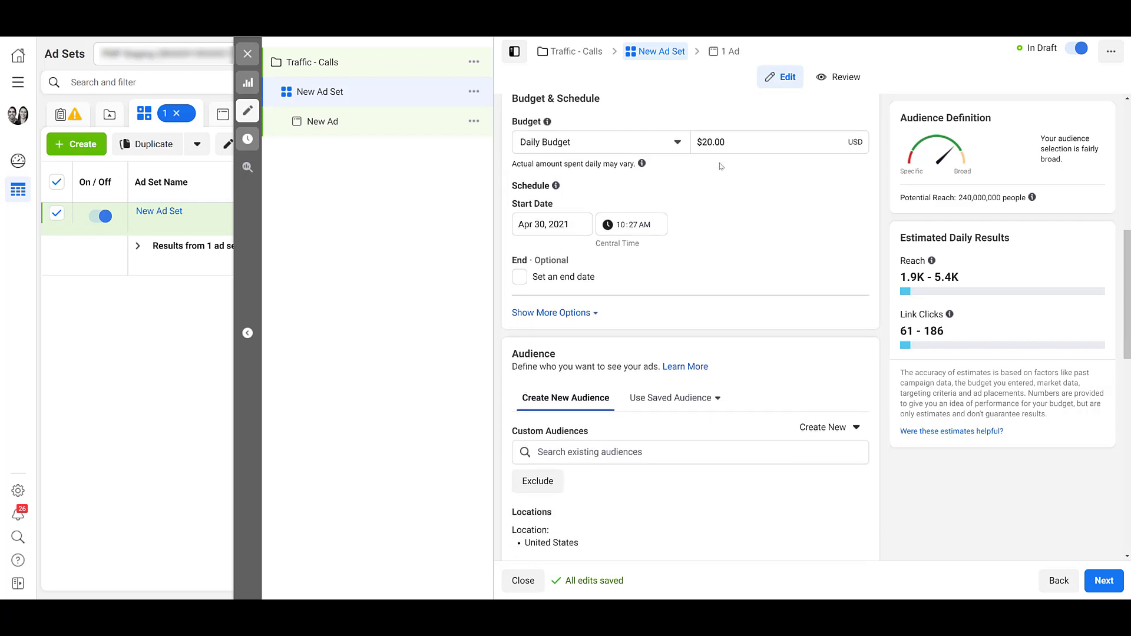
{"action": "scroll", "scroll_direction": "down", "scroll_amount": 3}
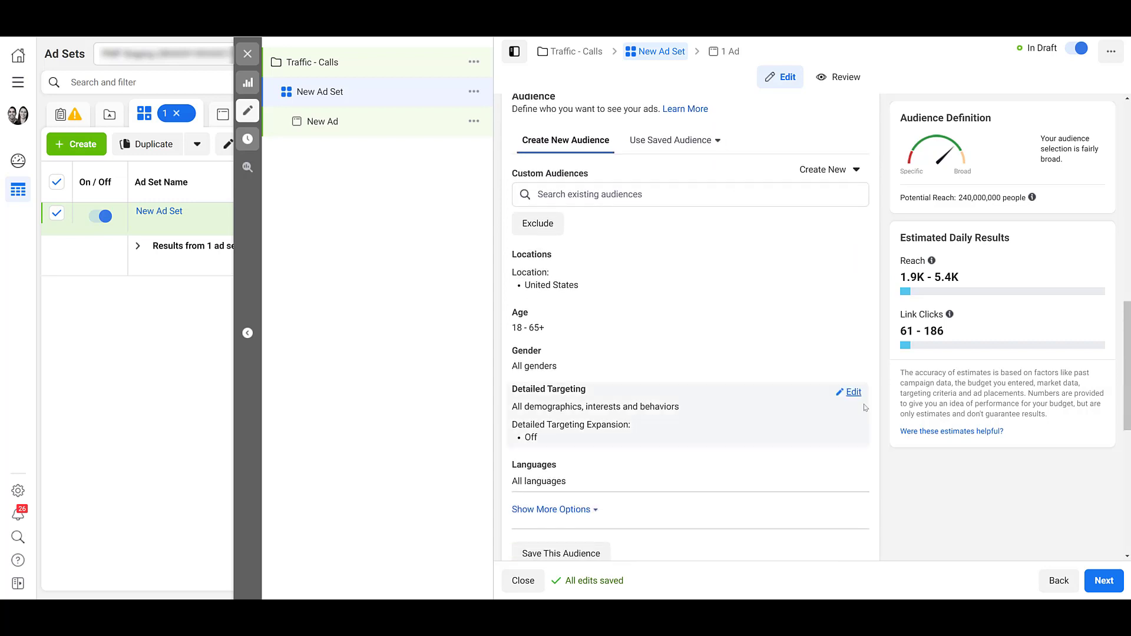
{"action": "scroll", "scroll_direction": "down", "scroll_amount": 3}
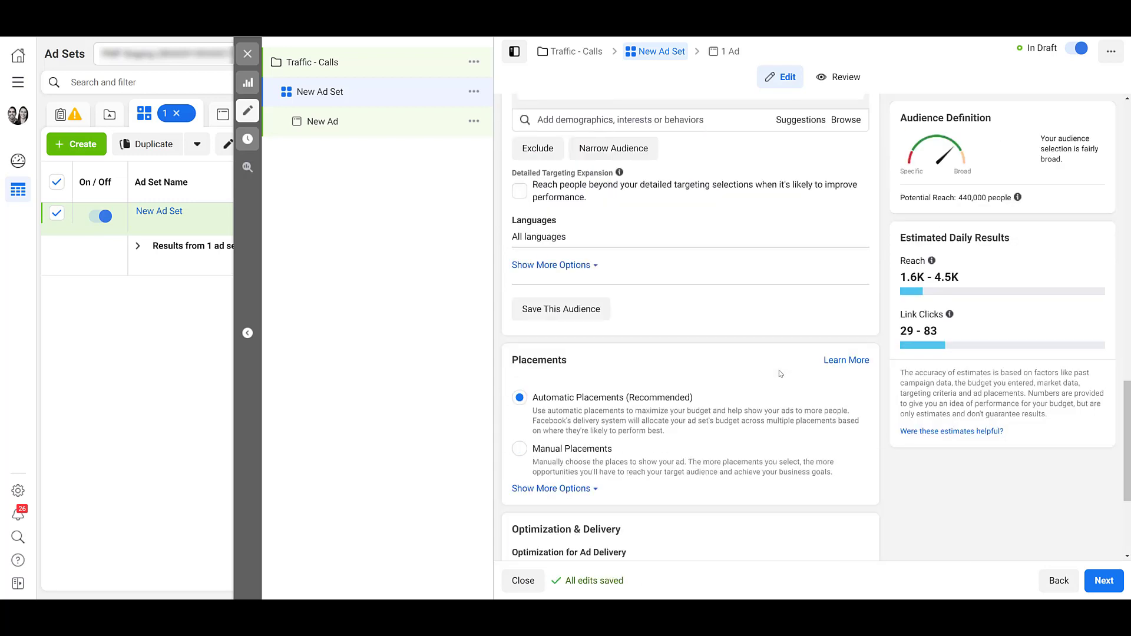
{"action": "scroll", "scroll_direction": "down", "scroll_amount": 3}
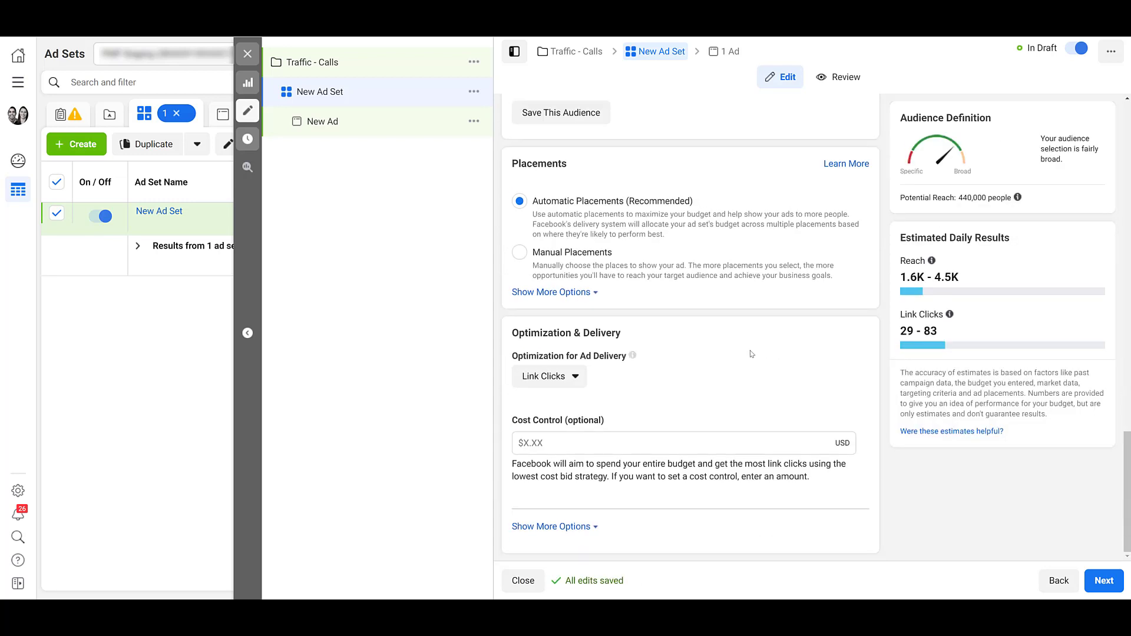
{"action": "left_click", "coordinate": [547, 376]}
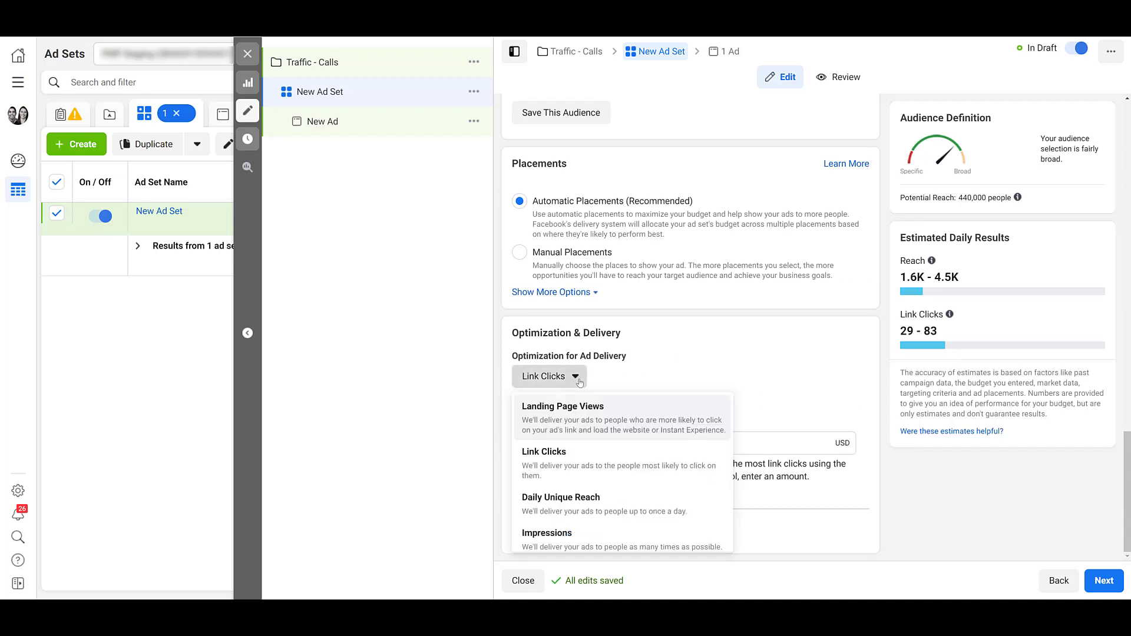
{"action": "mouse_move", "coordinate": [648, 380]}
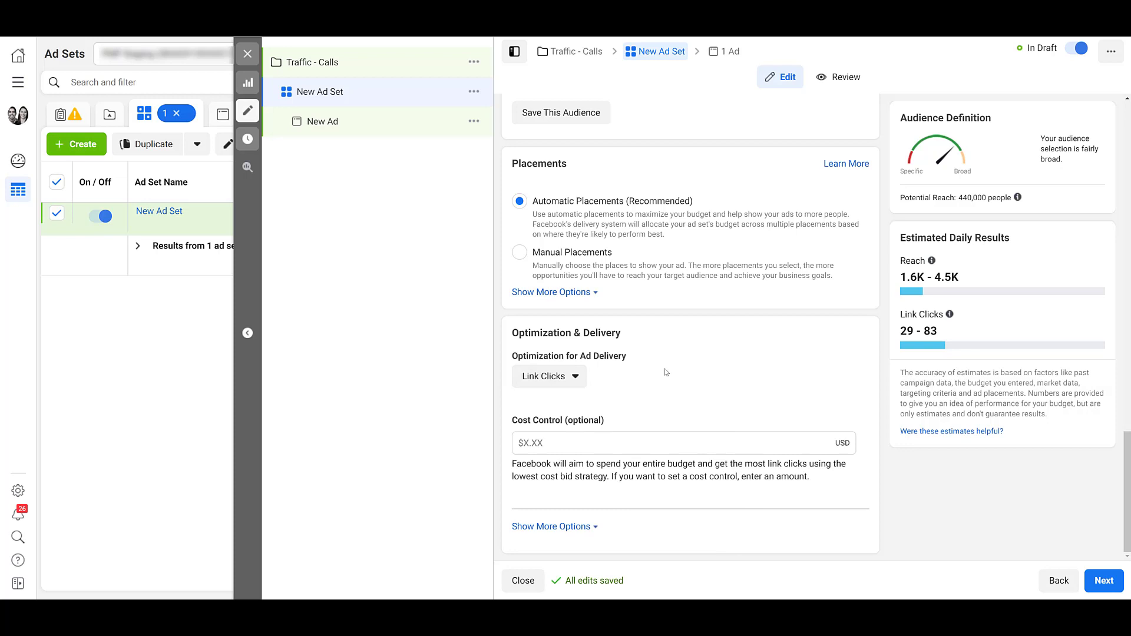
{"action": "mouse_move", "coordinate": [699, 389]}
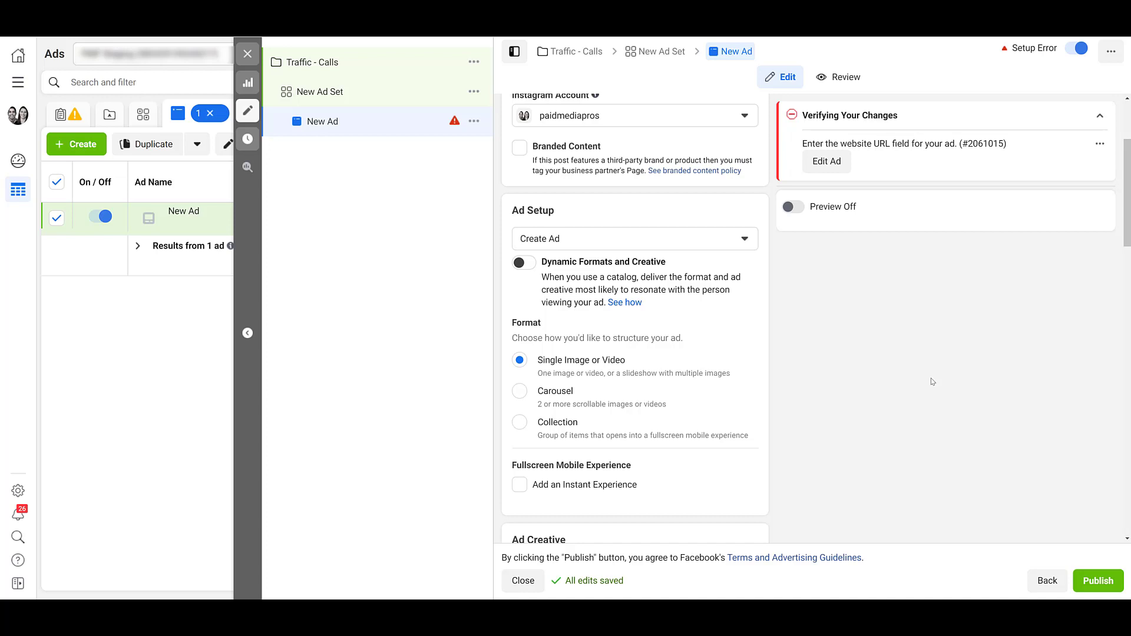
{"action": "mouse_move", "coordinate": [923, 369]}
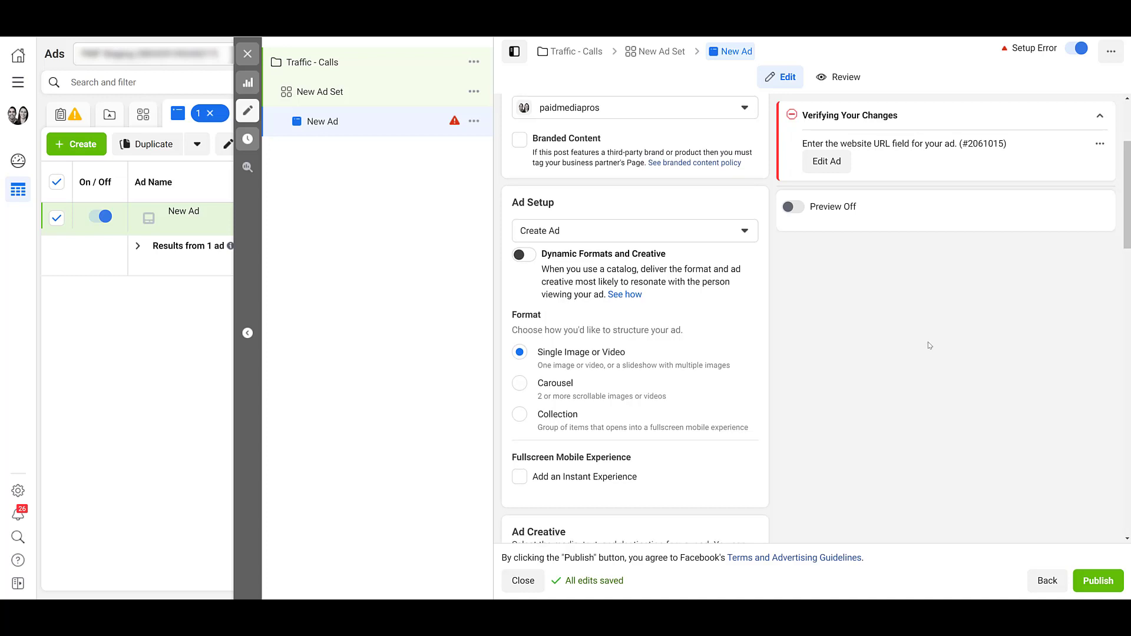
Add a video to the ad creative so its 14 placement previews appear.
{"action": "scroll", "scroll_direction": "down", "scroll_amount": 3}
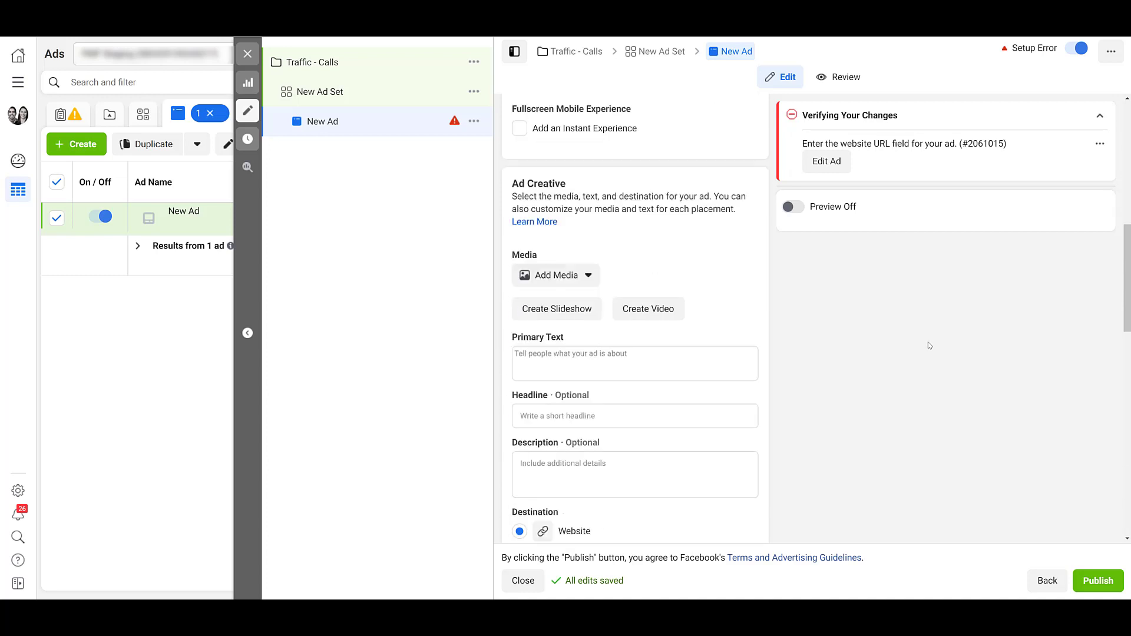
{"action": "scroll", "scroll_direction": "down", "scroll_amount": 3}
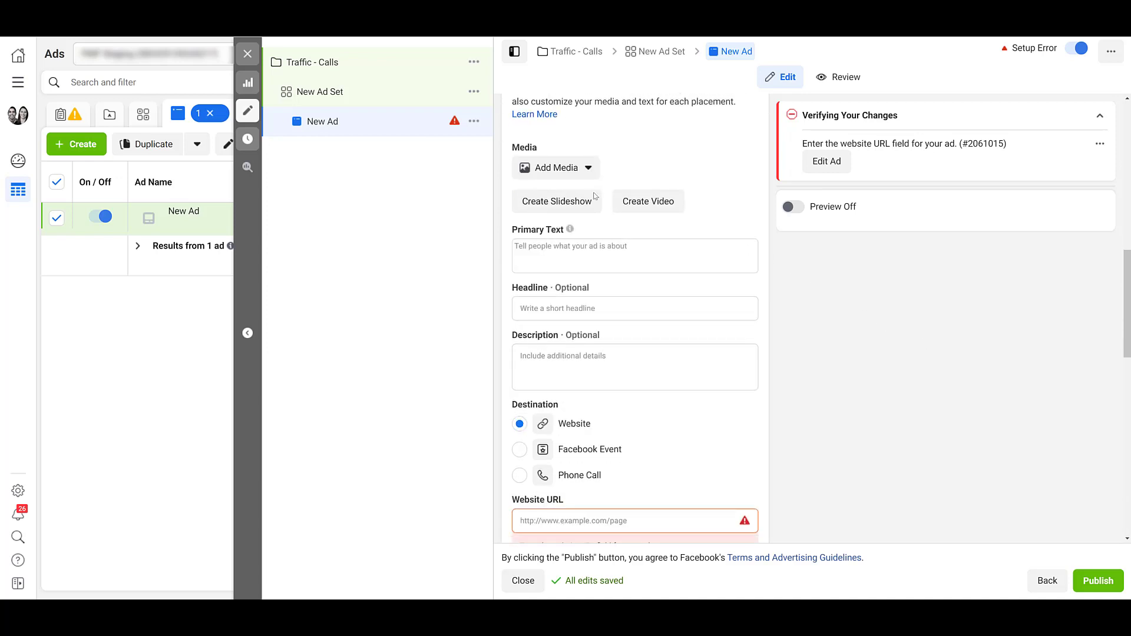
{"action": "left_click", "coordinate": [792, 207]}
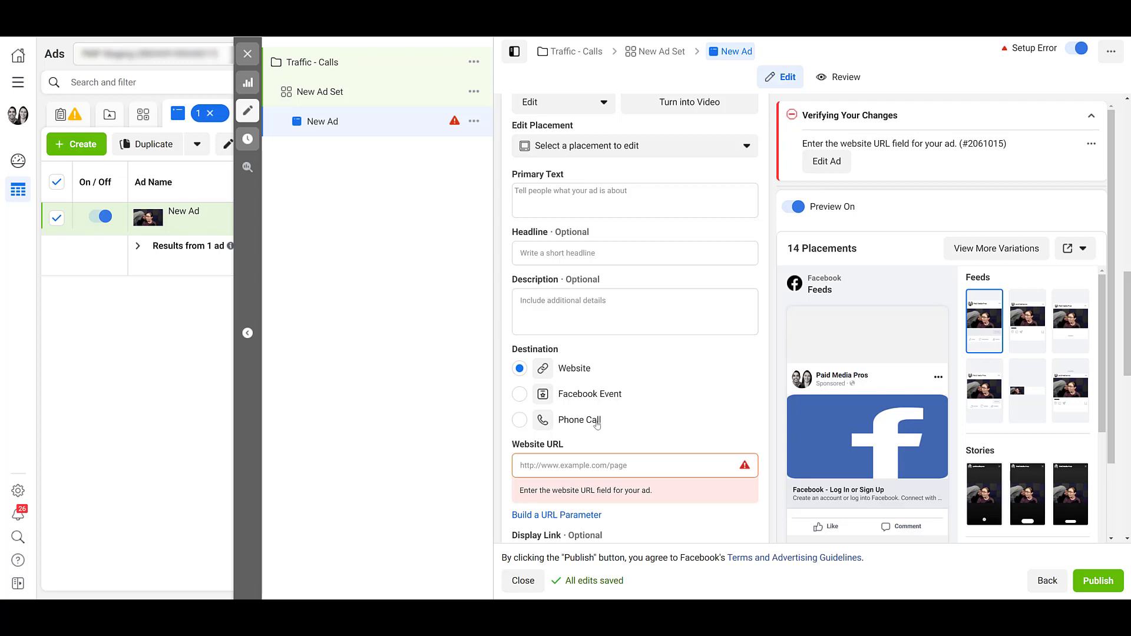
{"action": "left_click", "coordinate": [519, 420]}
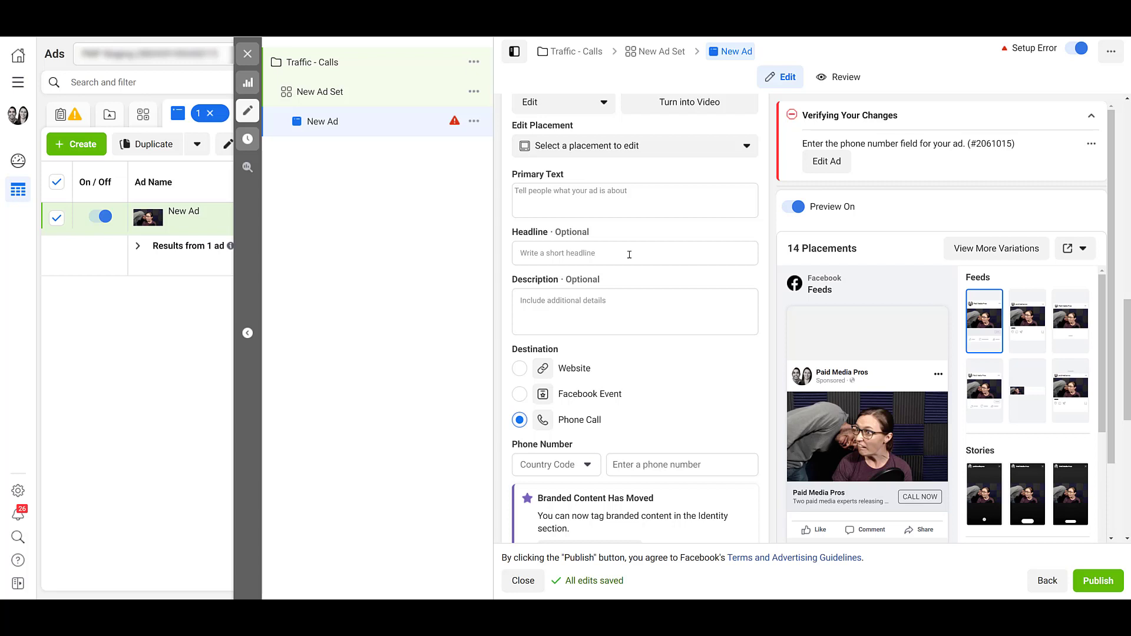
{"action": "type", "text": "We're Open"}
{"action": "type", "text": "My intro"}
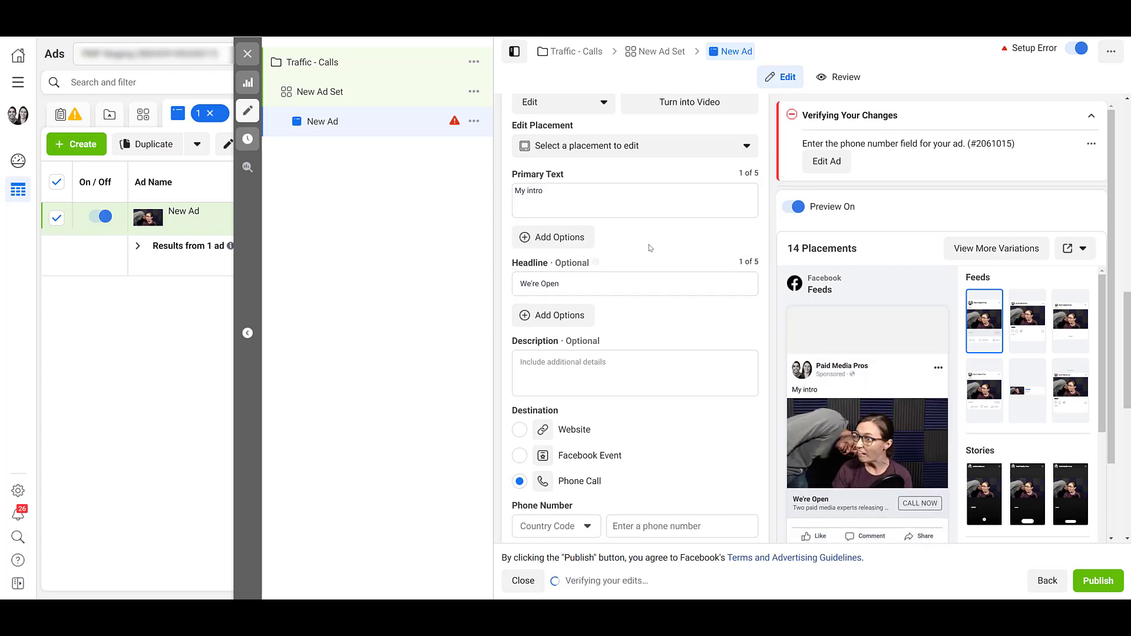
{"action": "scroll", "scroll_direction": "down", "scroll_amount": 3}
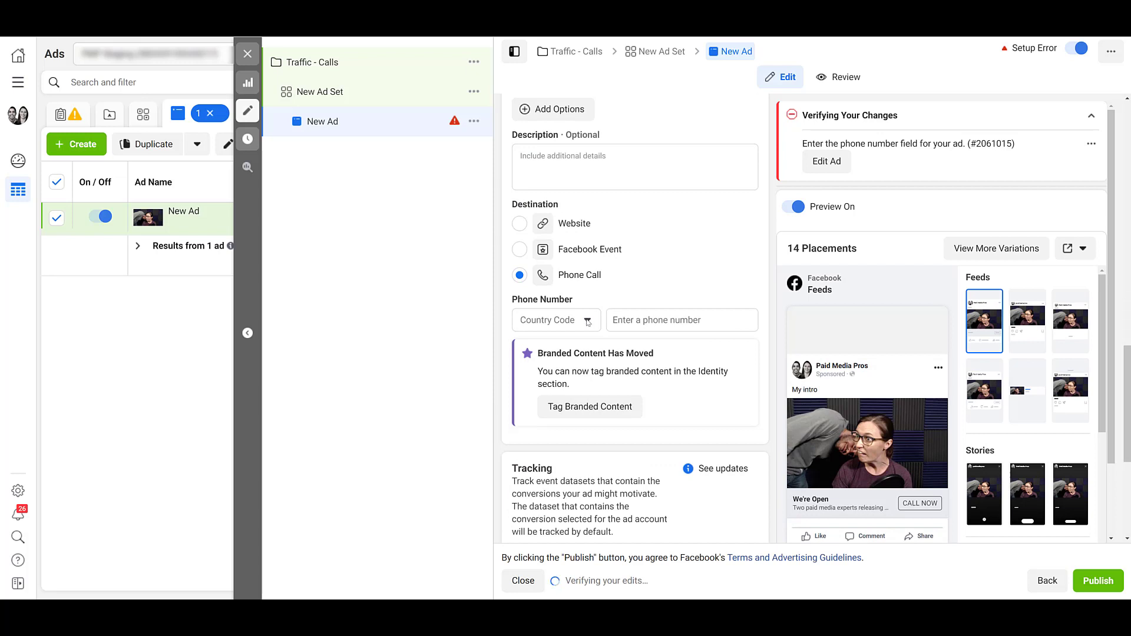
{"action": "type", "text": "4"}
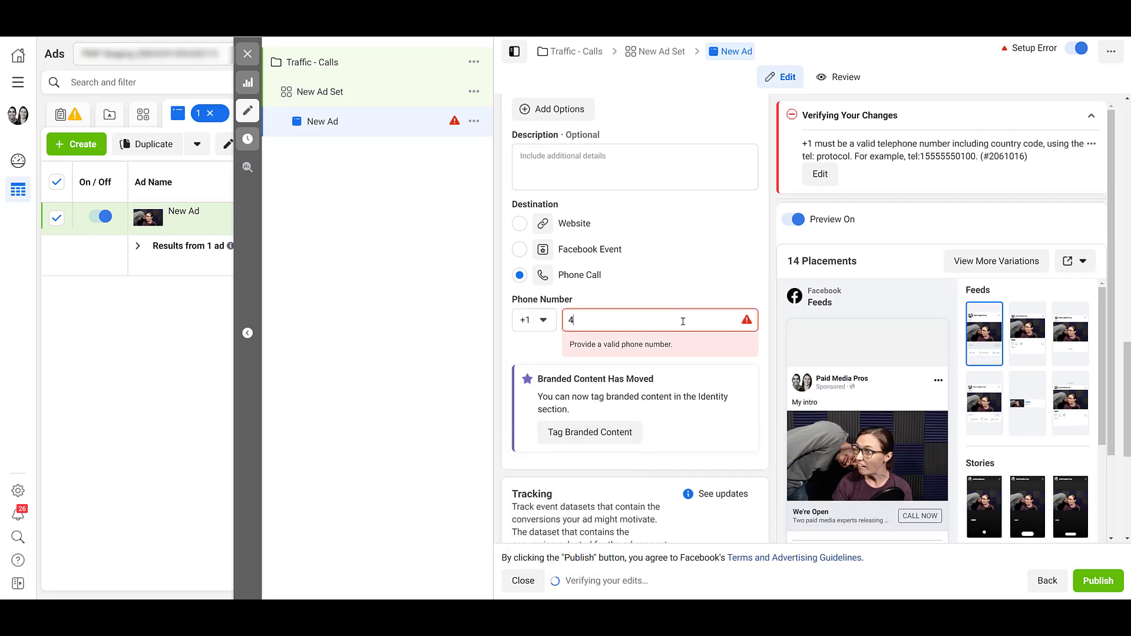
{"action": "type", "text": "(414) 555-9846"}
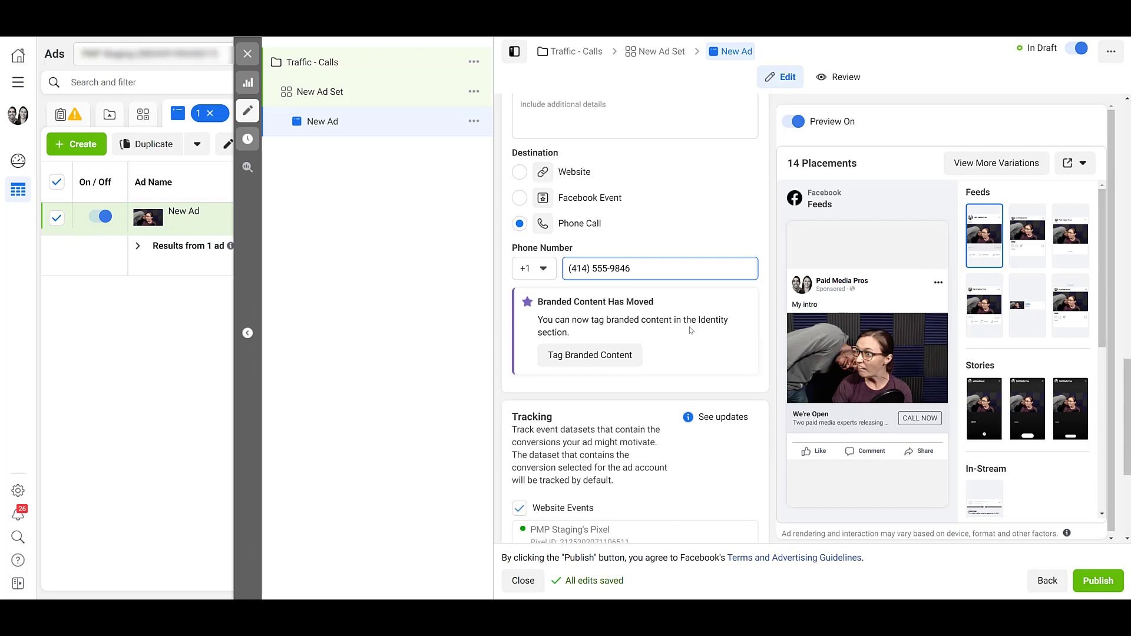
{"action": "scroll", "scroll_direction": "down", "scroll_amount": 3}
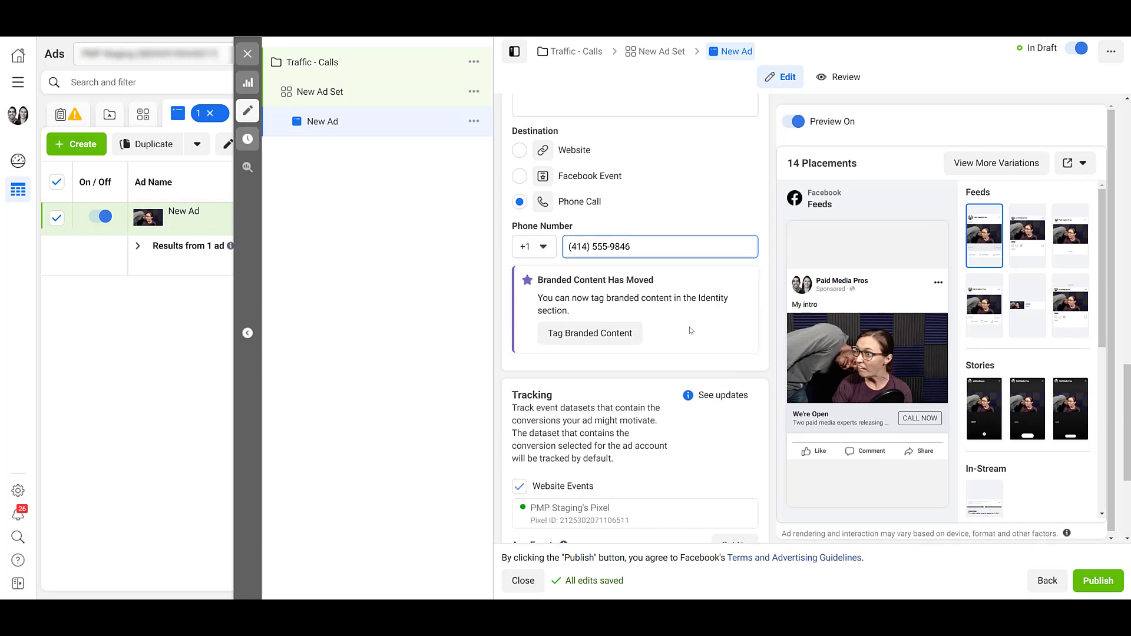
{"action": "scroll", "scroll_direction": "down", "scroll_amount": 3}
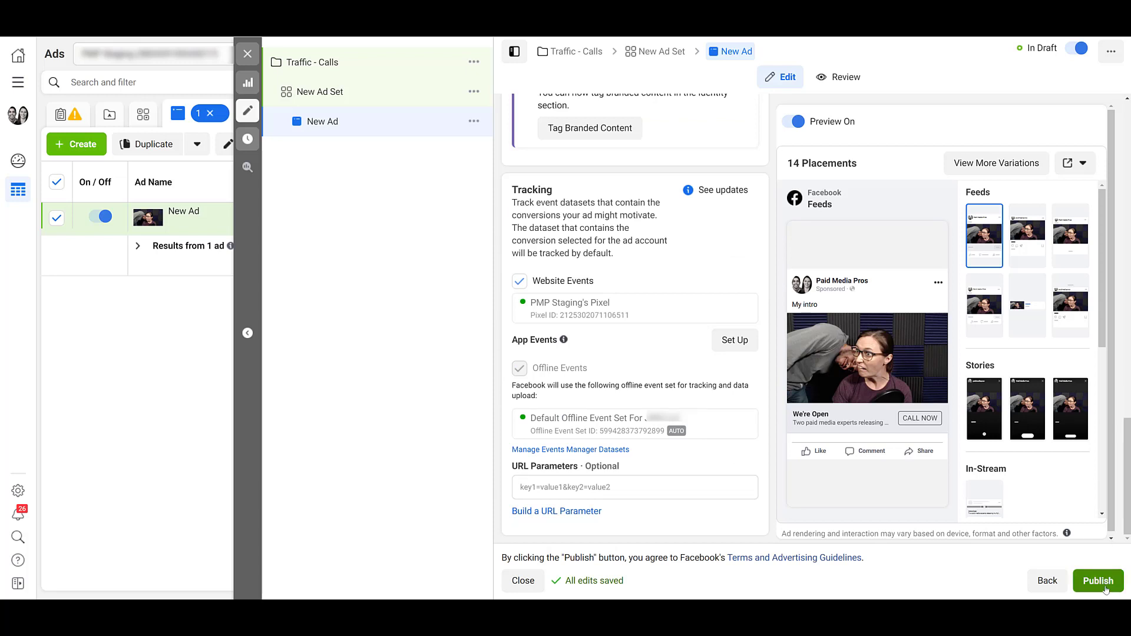
Publish the Traffic - Calls ad and review its empty result columns while In Review.
{"action": "left_click", "coordinate": [1097, 581]}
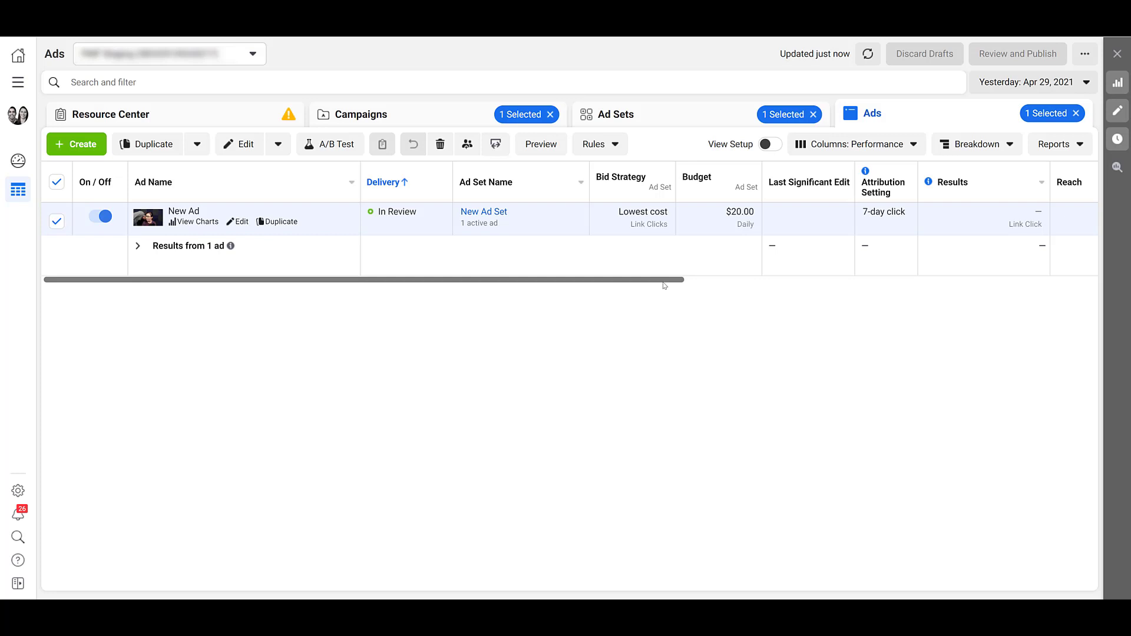
{"action": "scroll", "scroll_direction": "right", "scroll_amount": 3}
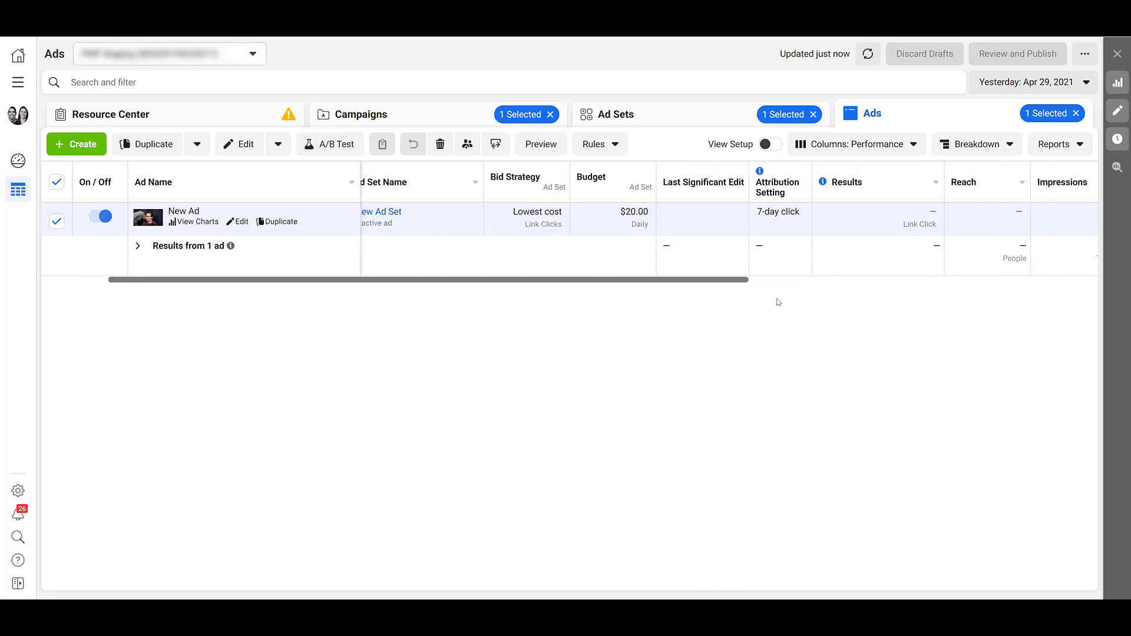
{"action": "scroll", "scroll_direction": "right", "scroll_amount": 3}
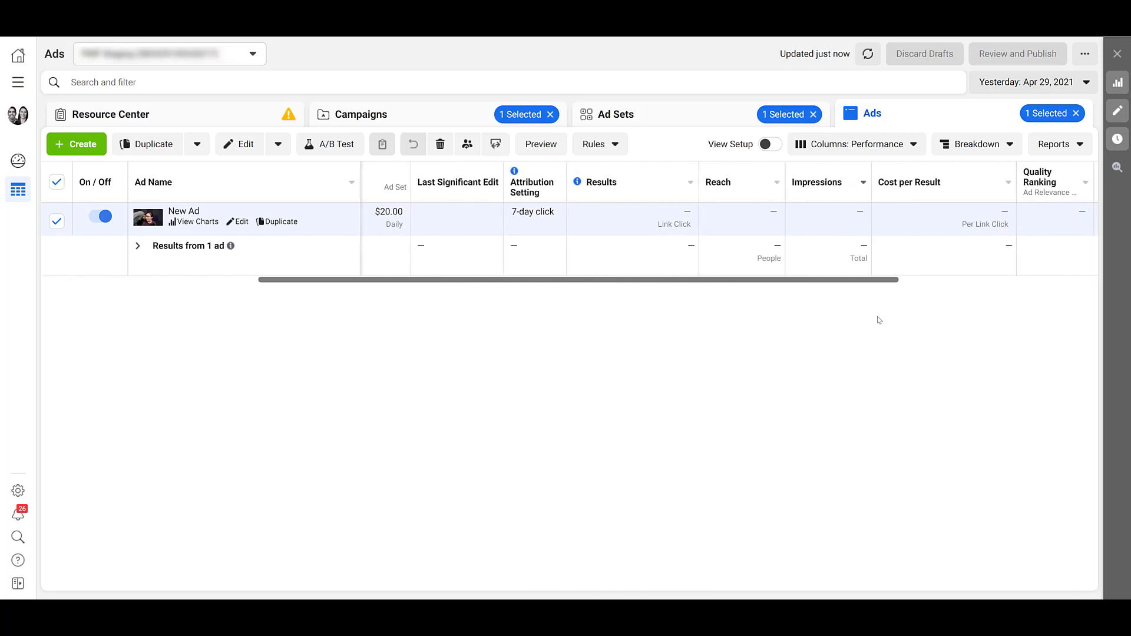